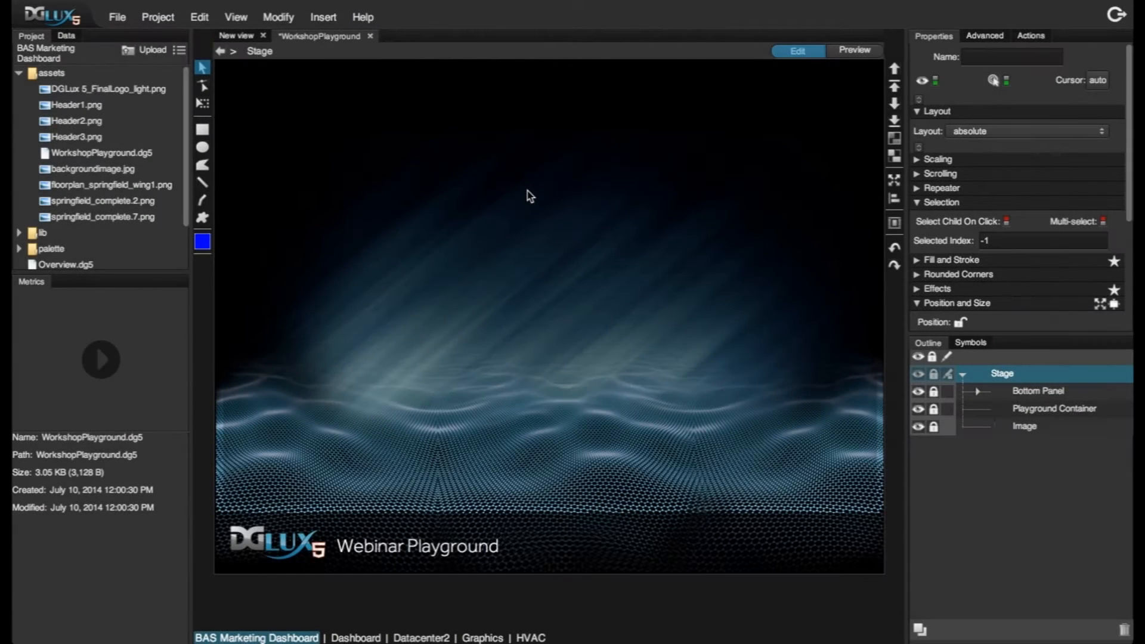
pyautogui.moveTo(378, 183)
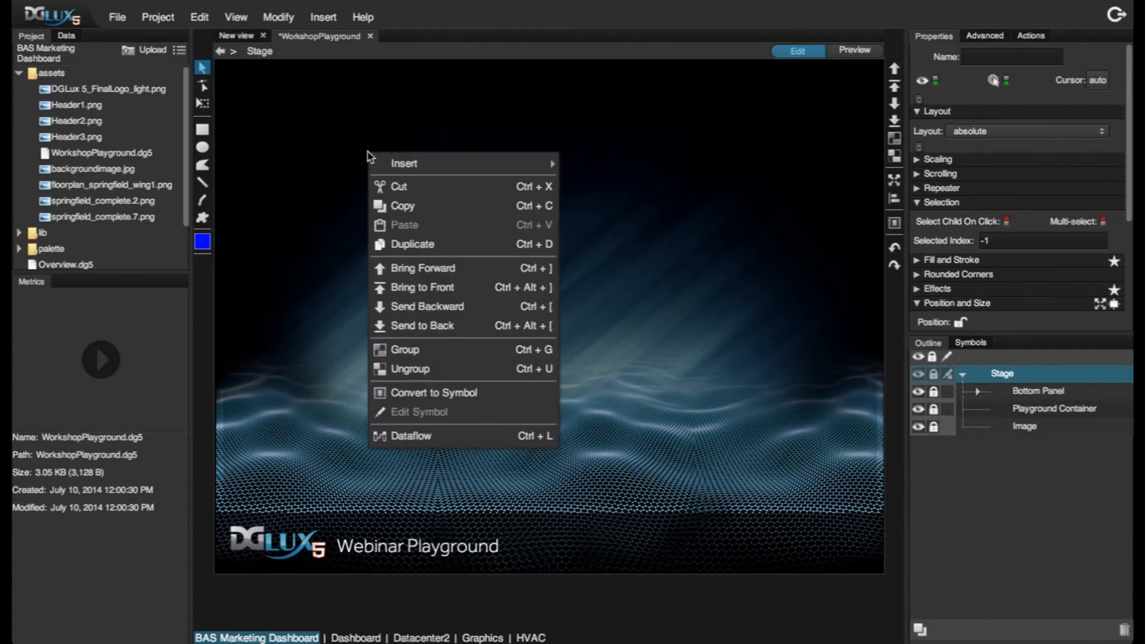
pyautogui.moveTo(404, 164)
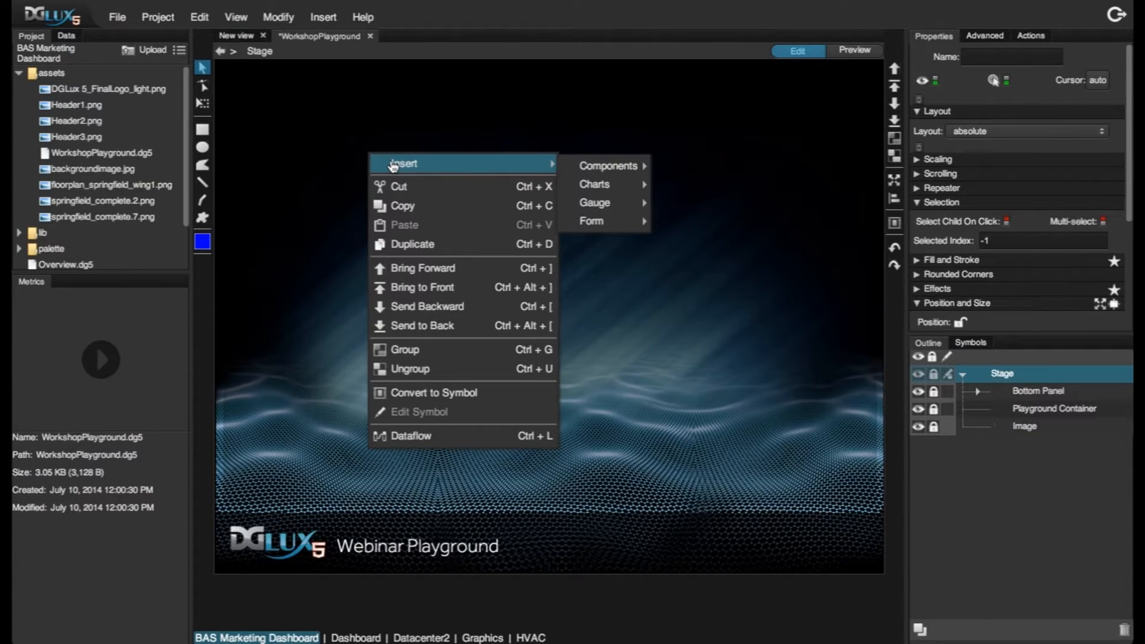
pyautogui.moveTo(607, 165)
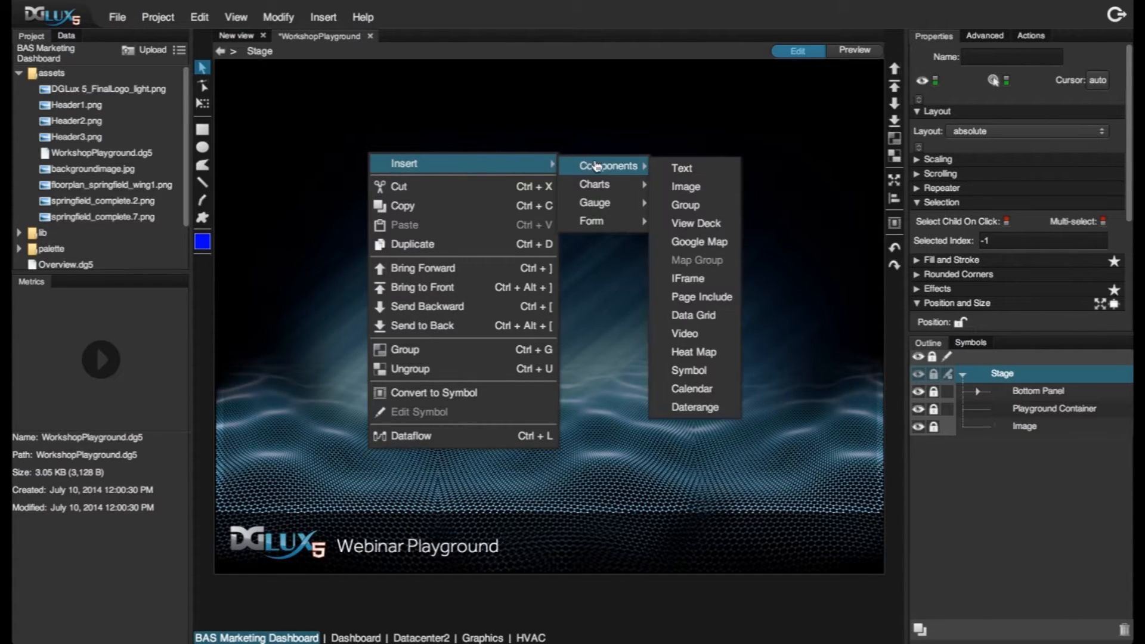
# Insert a View Deck inset 10 px from left, top and right with a height of 90 px
pyautogui.click(694, 223)
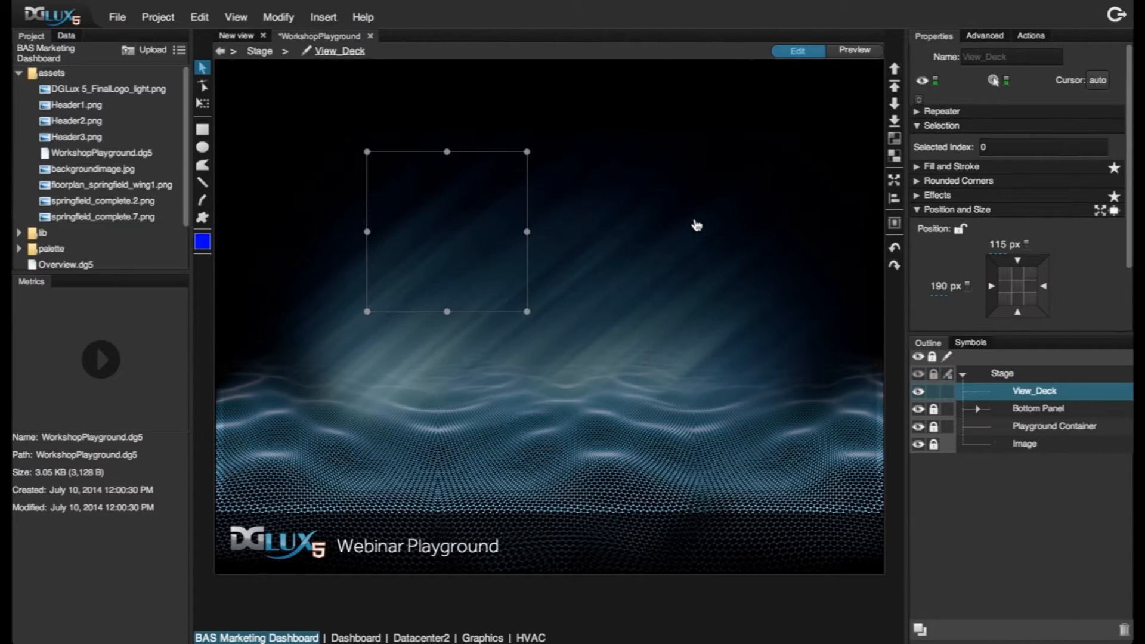
pyautogui.moveTo(685, 210)
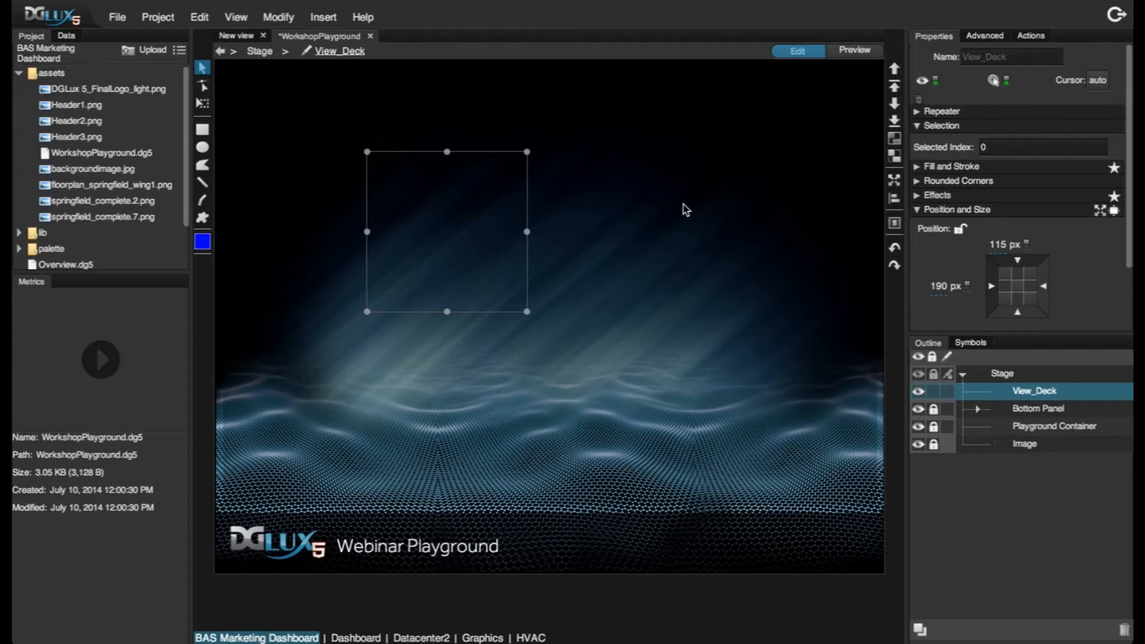
pyautogui.click(995, 243)
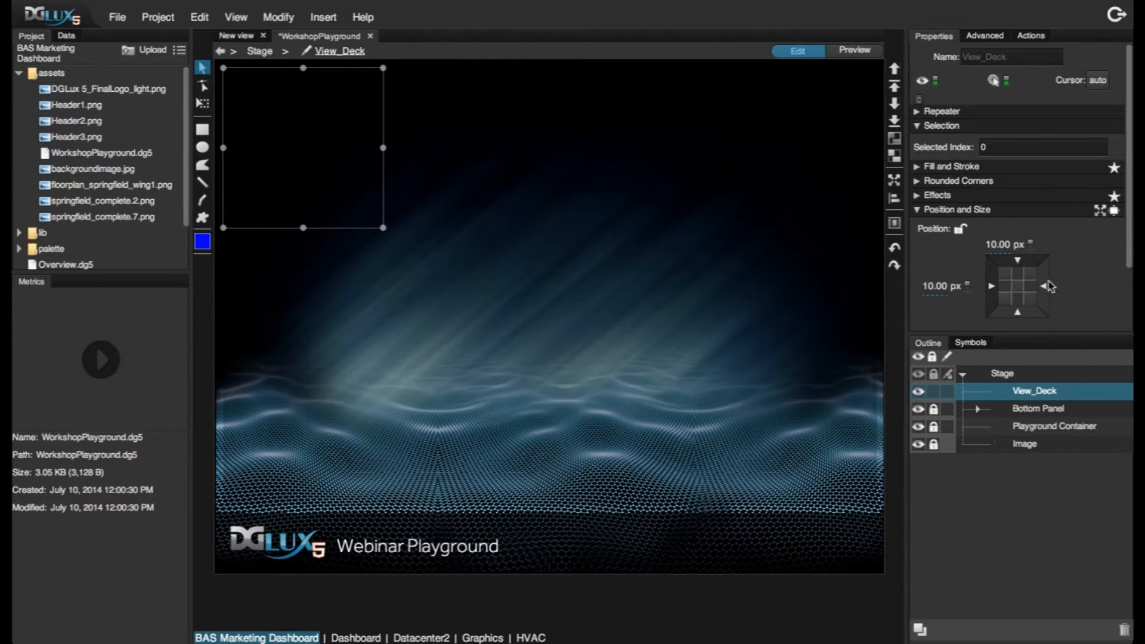
pyautogui.click(1064, 285)
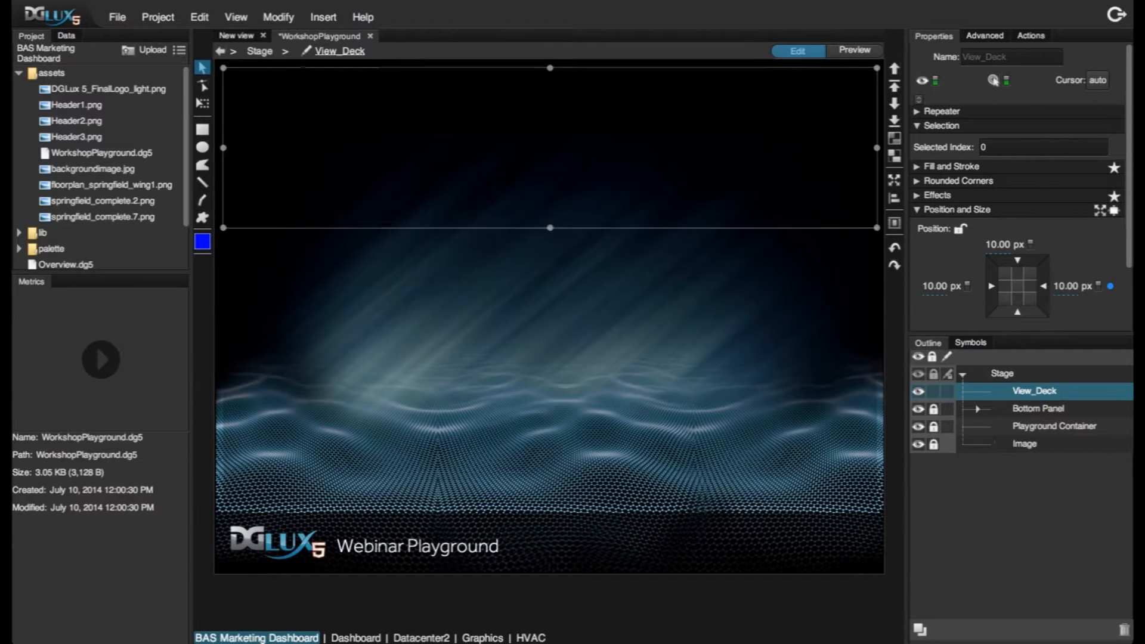
pyautogui.write('90.00 px')
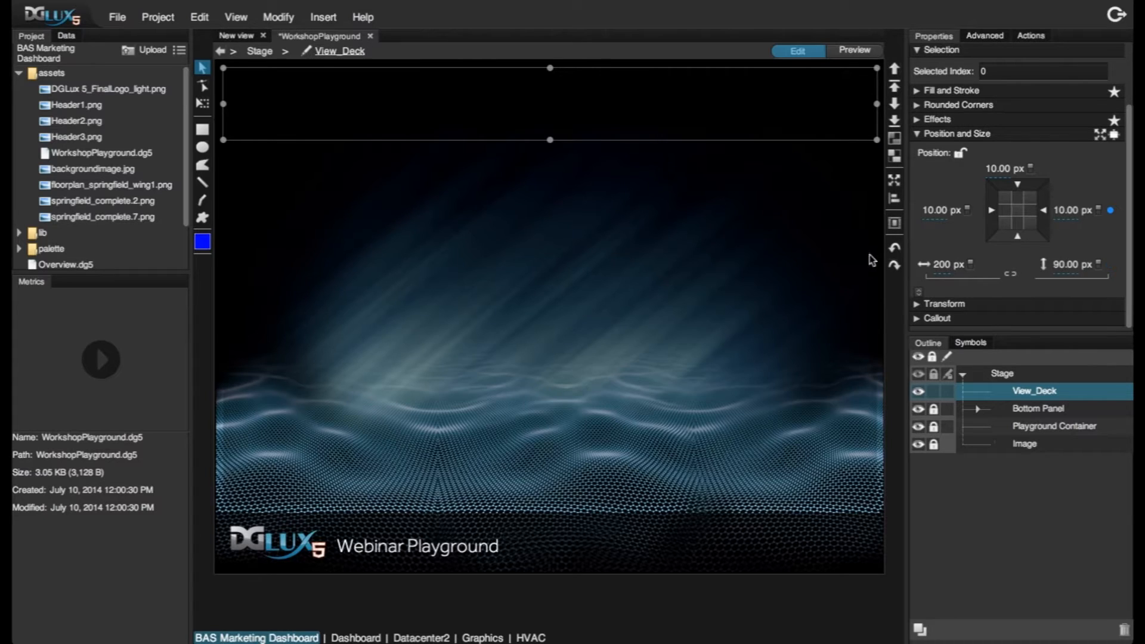
pyautogui.moveTo(728, 284)
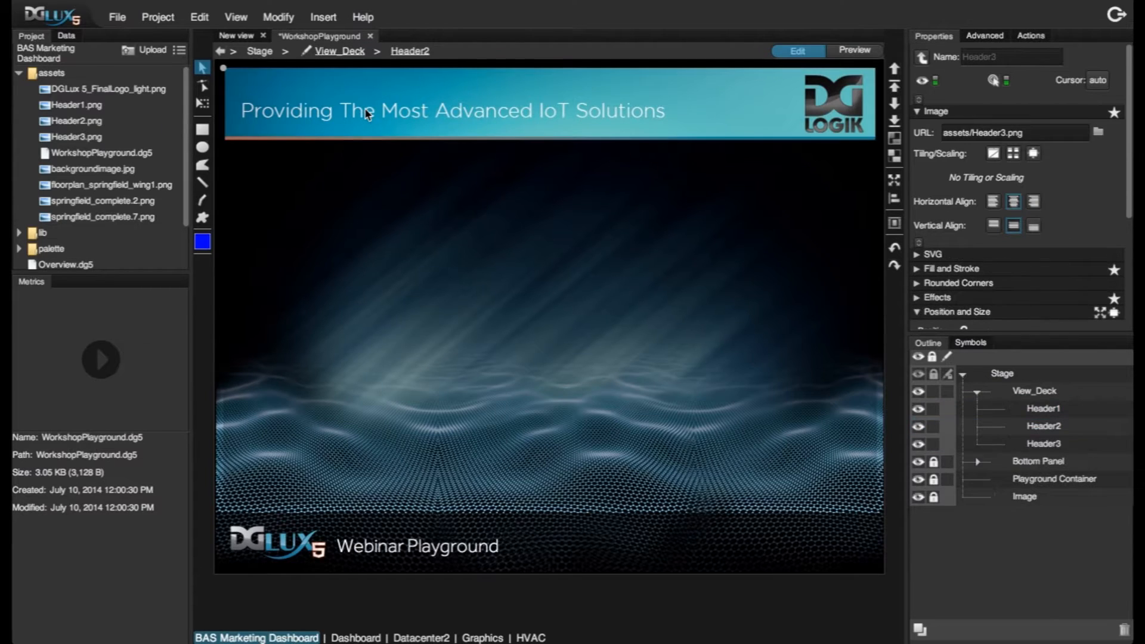
# Preview Header1, Header2 and Header3 banners in View_Deck by selecting each child in turn
pyautogui.click(1043, 444)
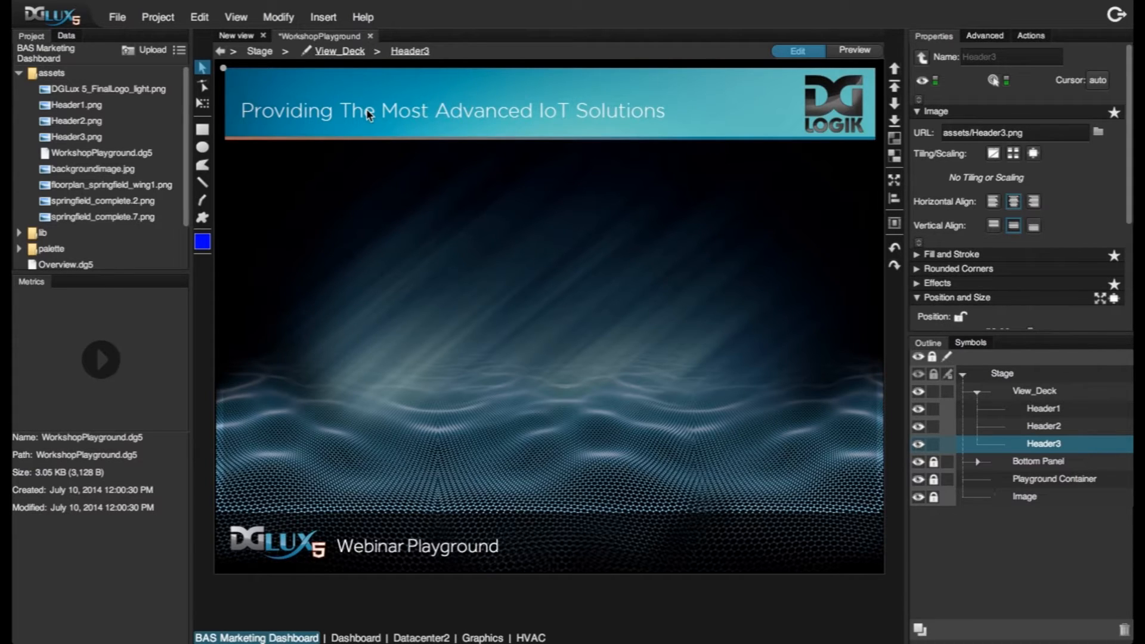
pyautogui.moveTo(632, 233)
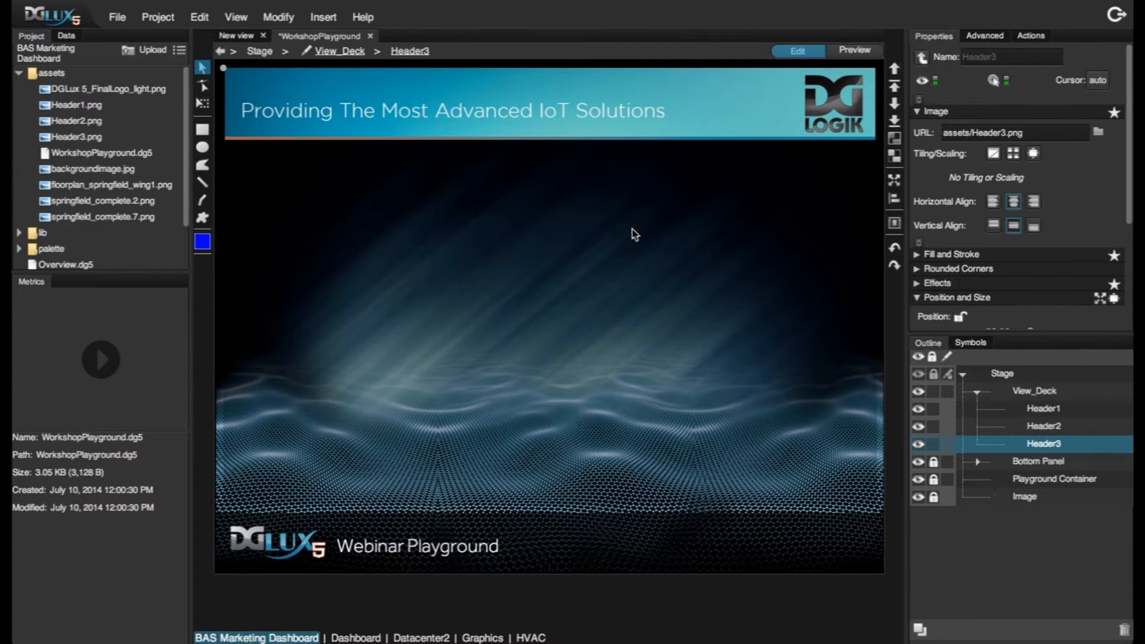
pyautogui.click(1044, 408)
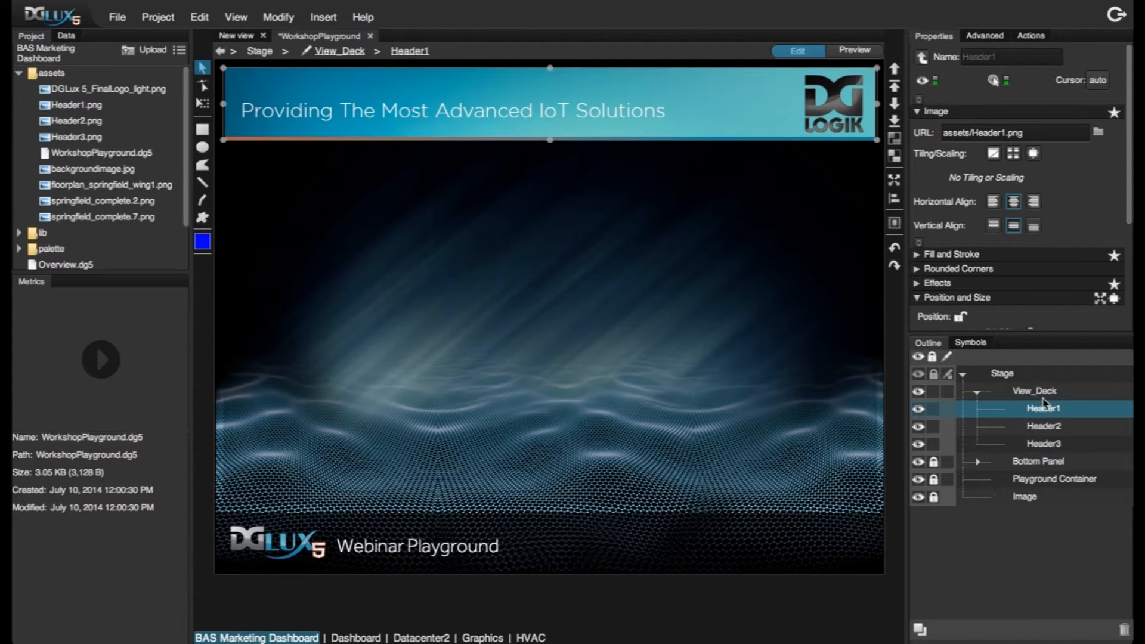
pyautogui.click(1042, 425)
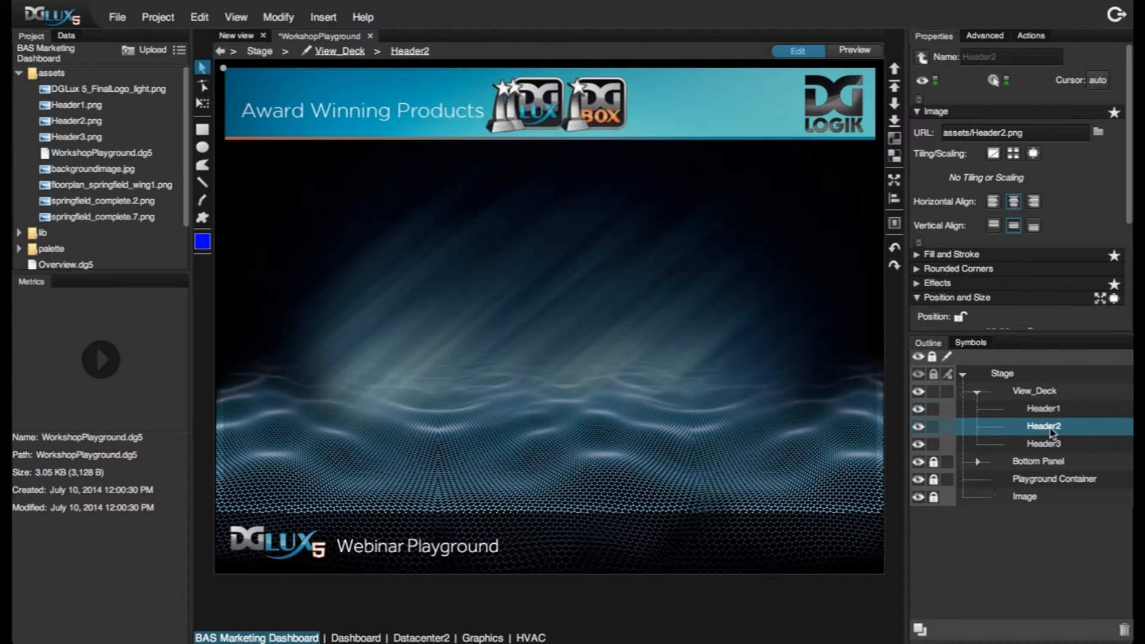
pyautogui.click(1044, 443)
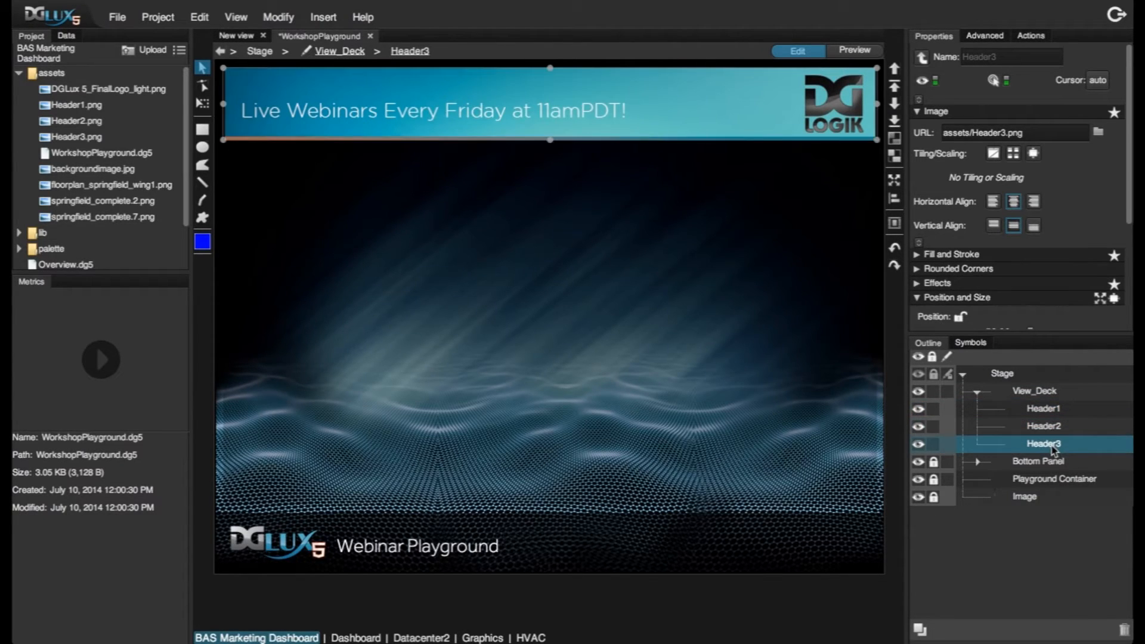
pyautogui.click(1033, 391)
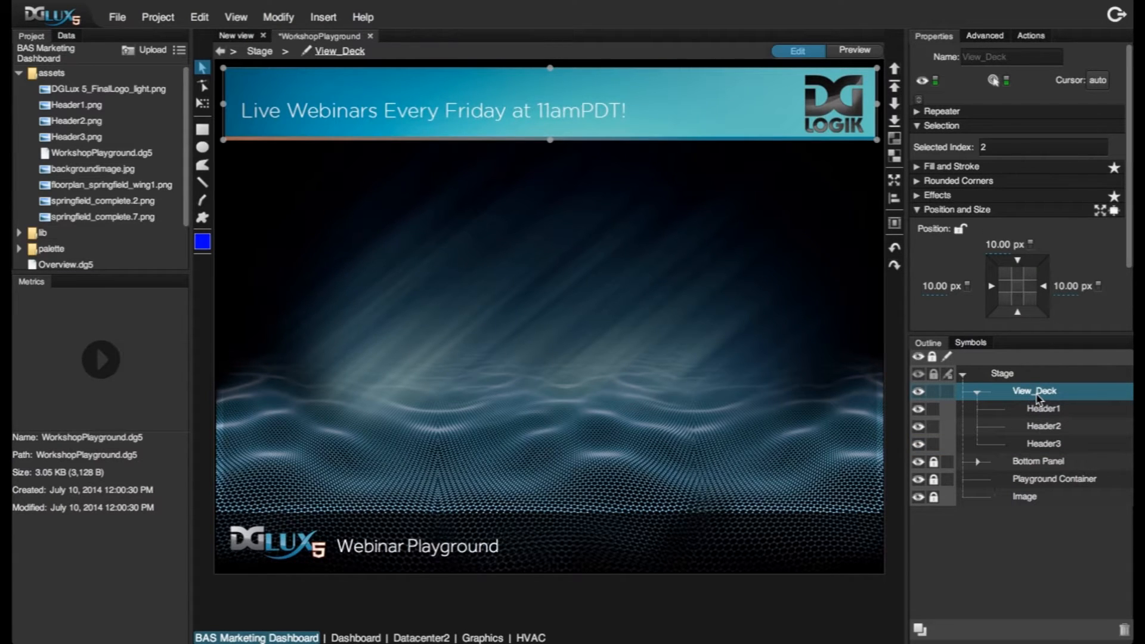
pyautogui.moveTo(925, 137)
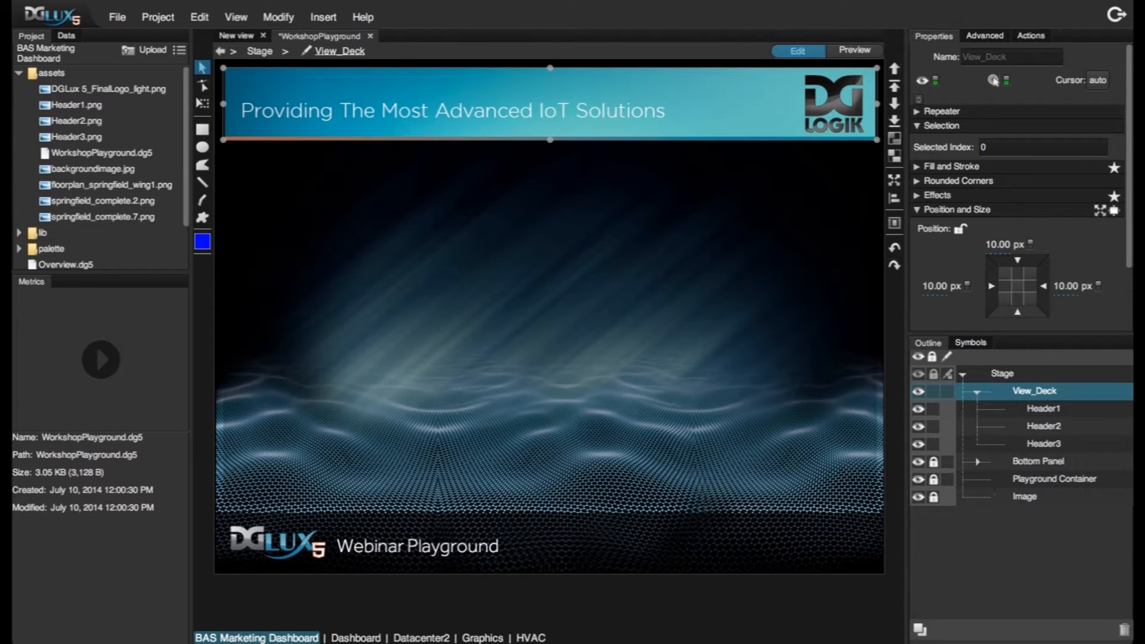
# Set View_Deck's Selected Index to 0 to display the IoT Solutions banner
pyautogui.click(1000, 146)
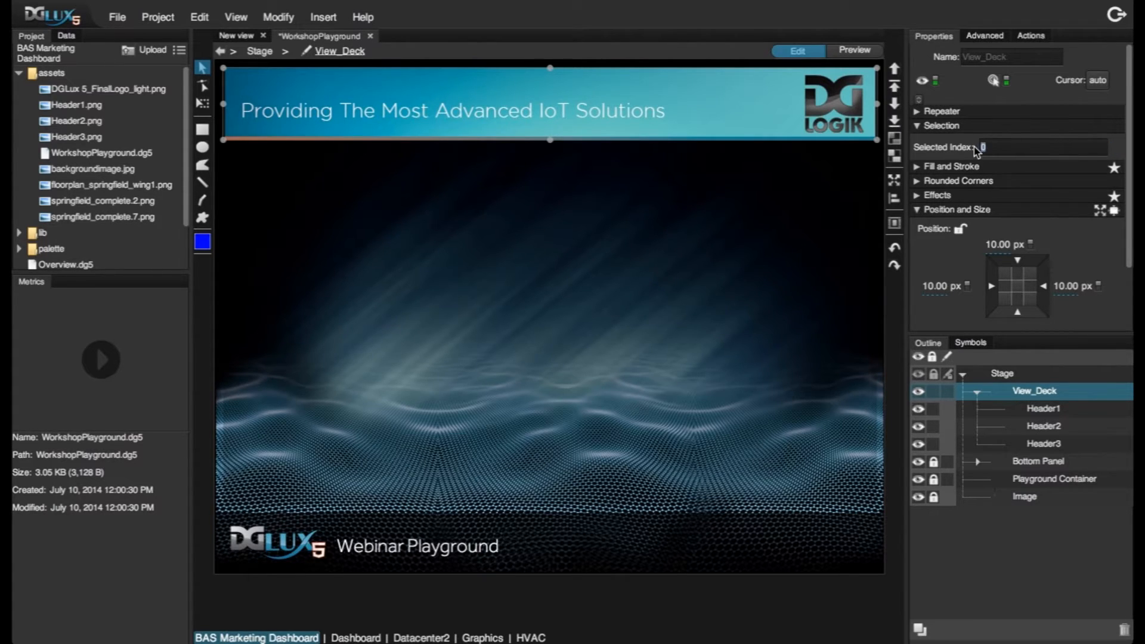
pyautogui.write('1')
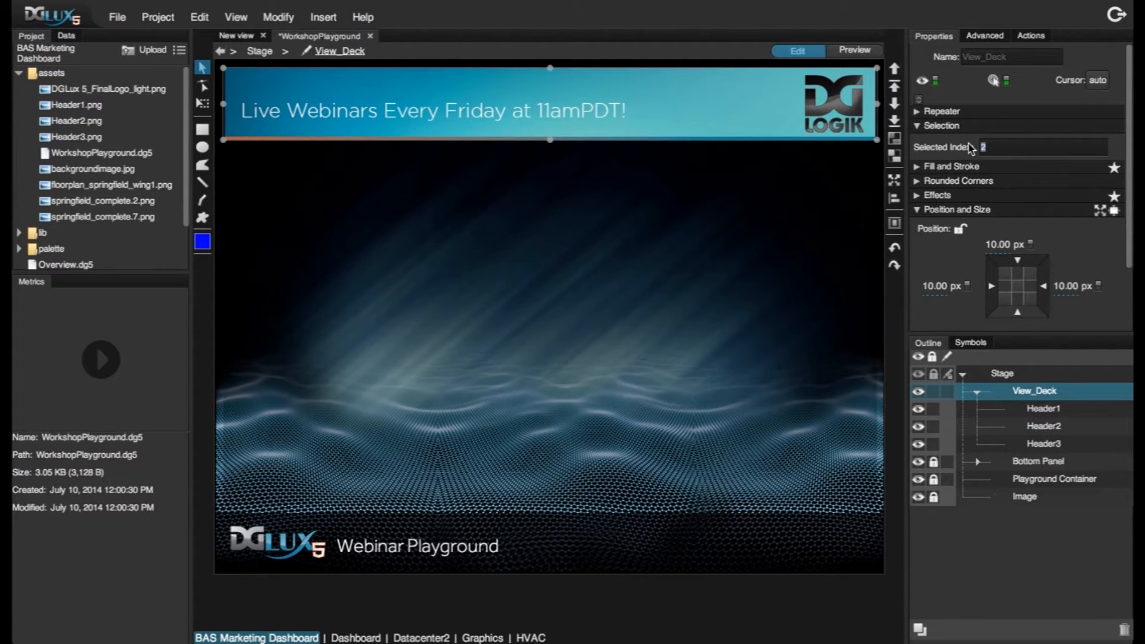
pyautogui.write('0')
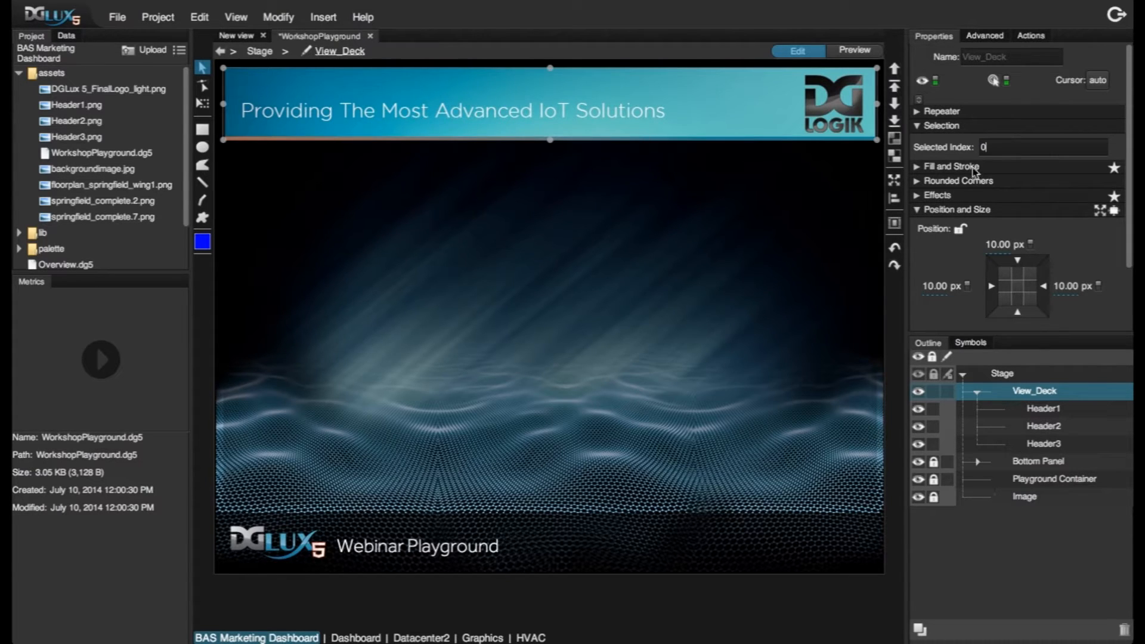
pyautogui.click(976, 391)
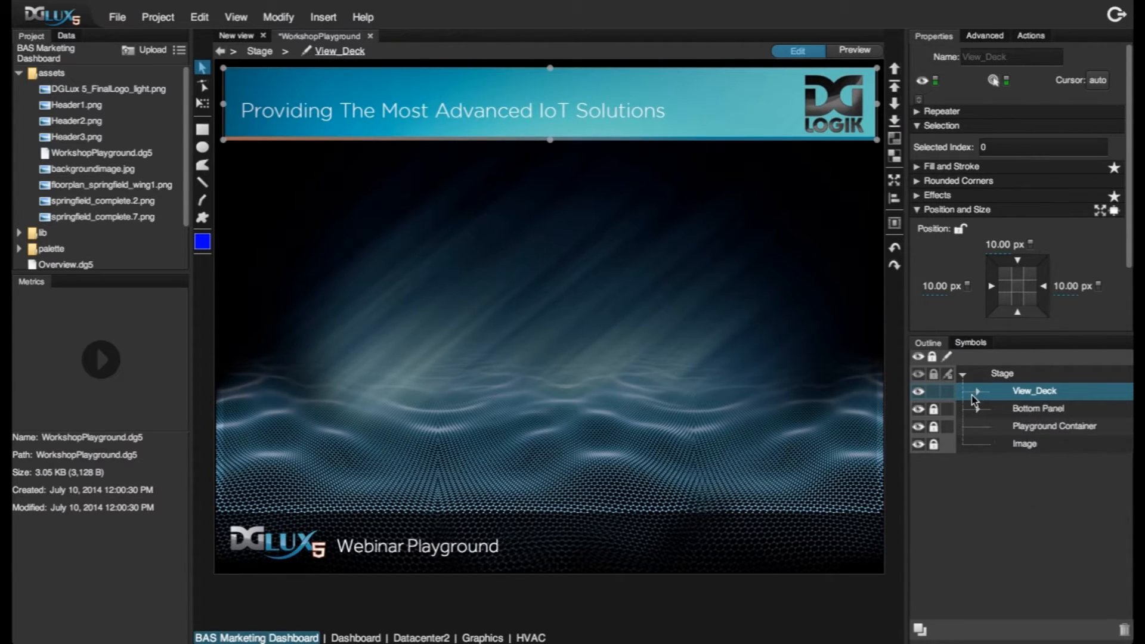
# In View_Deck's dataflow, drive Selected Index with a Stop Watch block using modulo 3
pyautogui.click(976, 391)
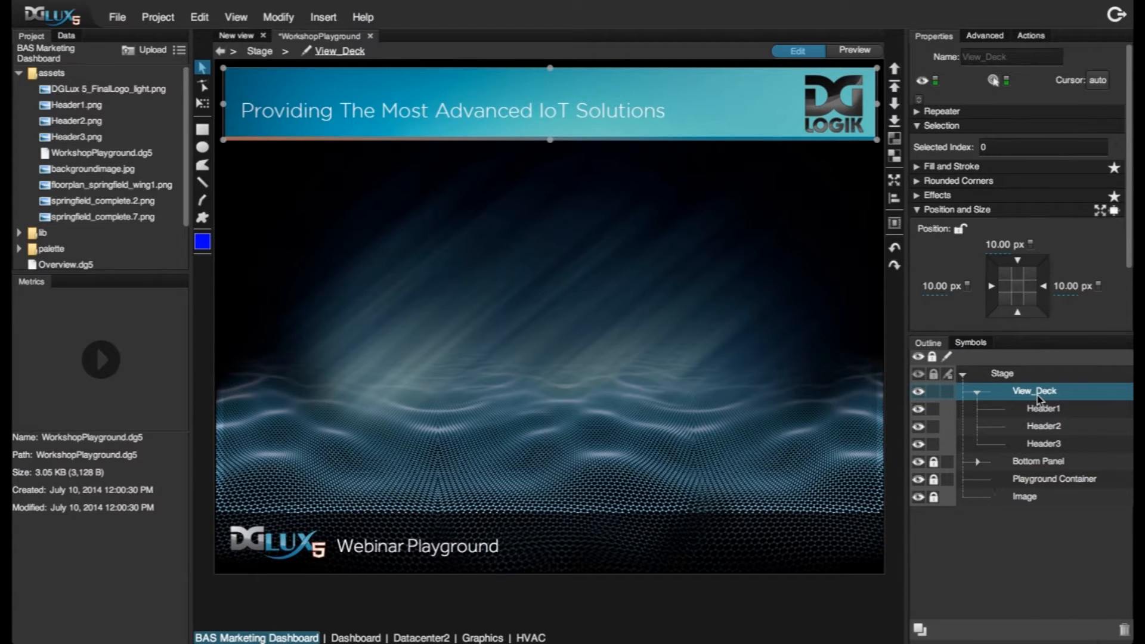
pyautogui.rightClick(1032, 391)
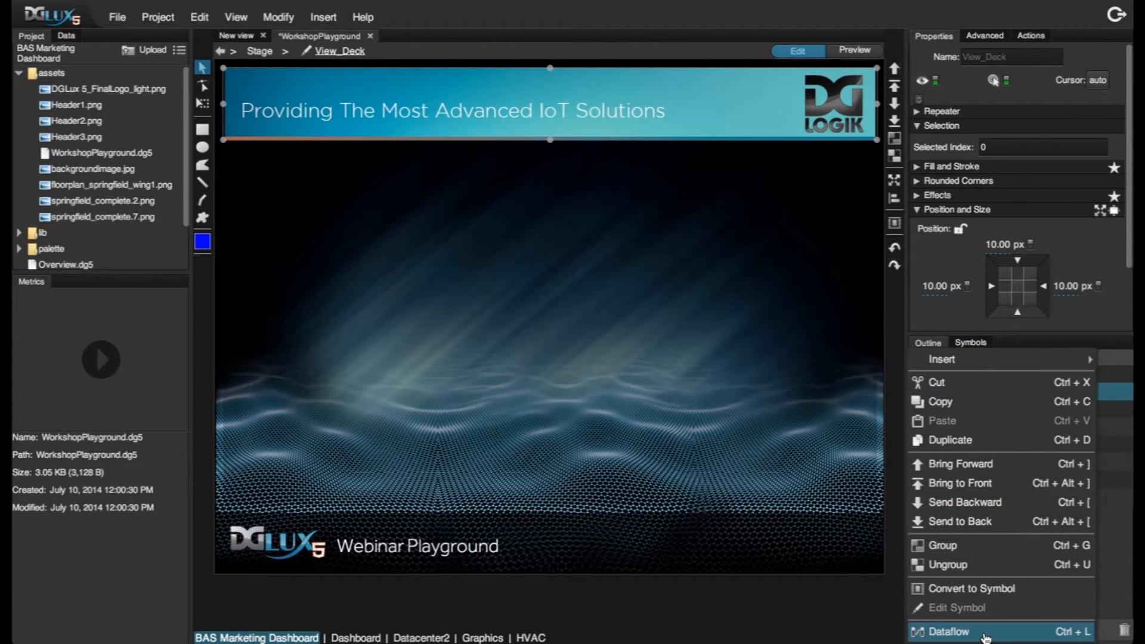
pyautogui.click(951, 631)
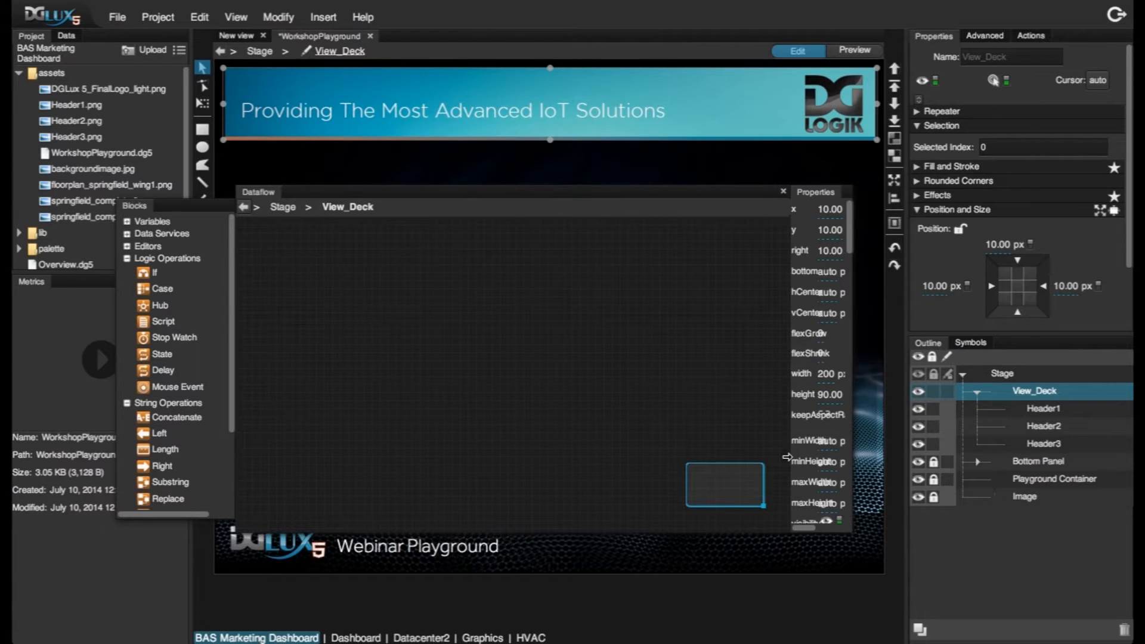
pyautogui.moveTo(894, 471)
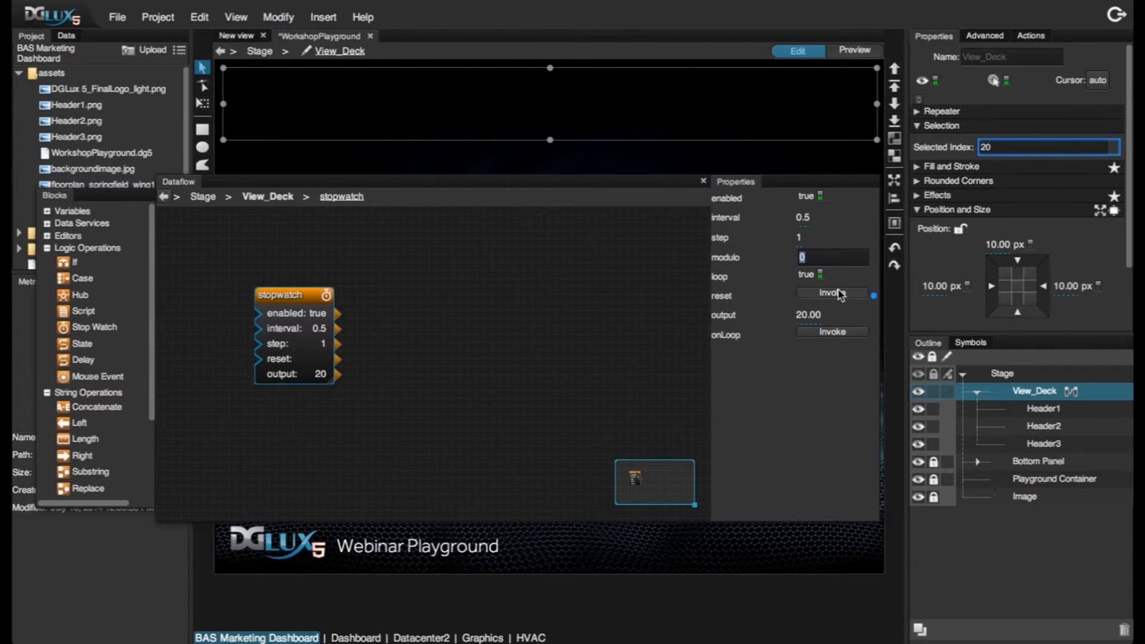
pyautogui.write('3')
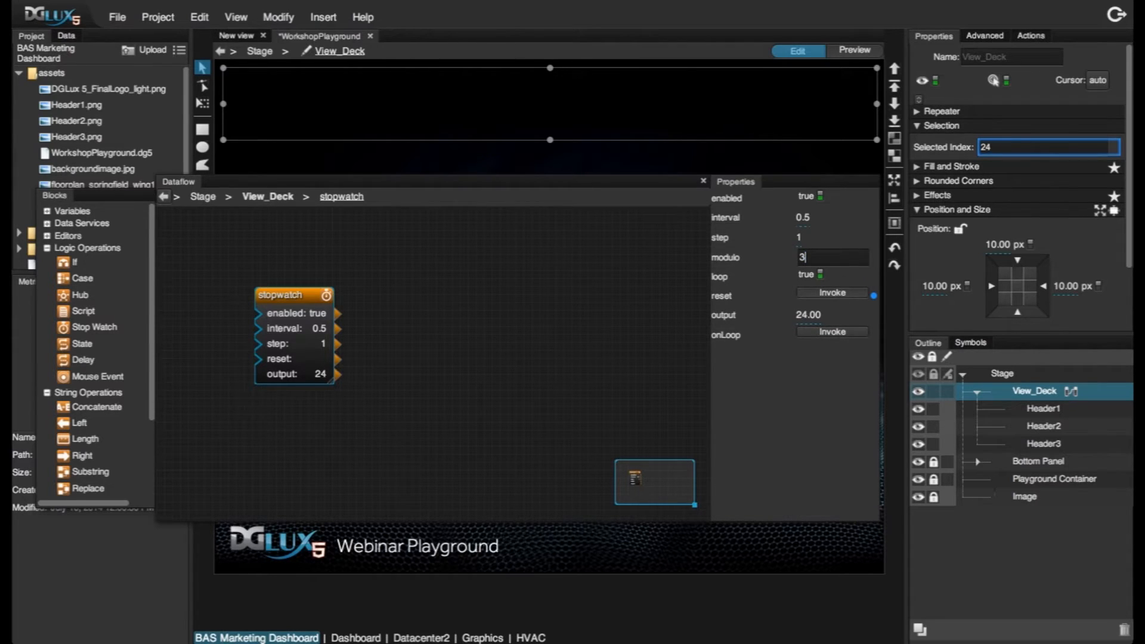
pyautogui.click(830, 292)
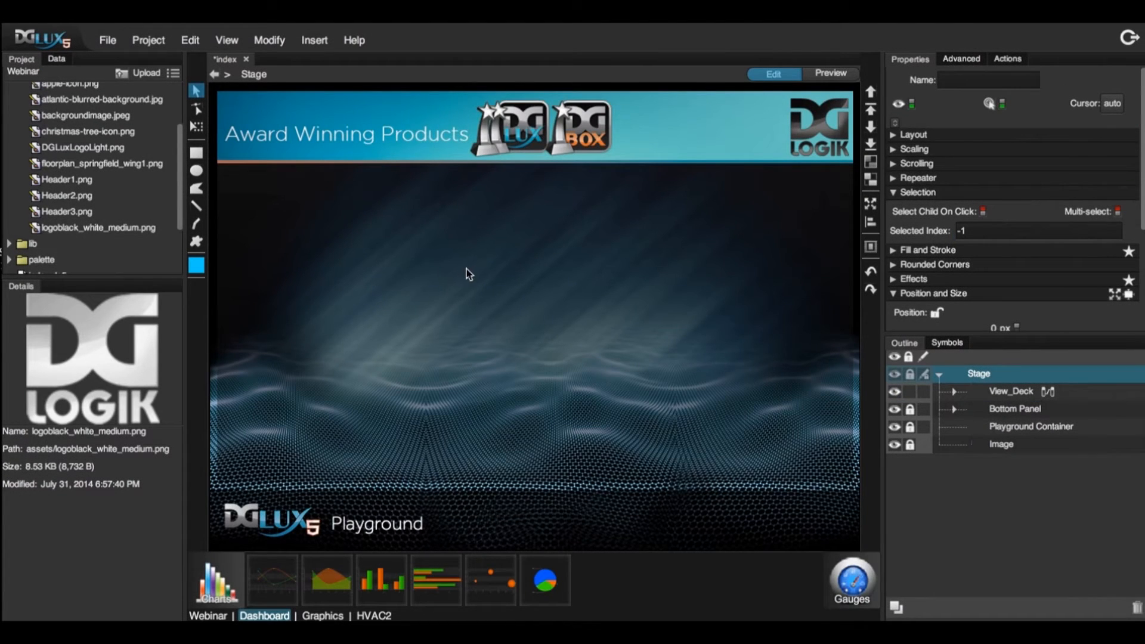
pyautogui.moveTo(473, 262)
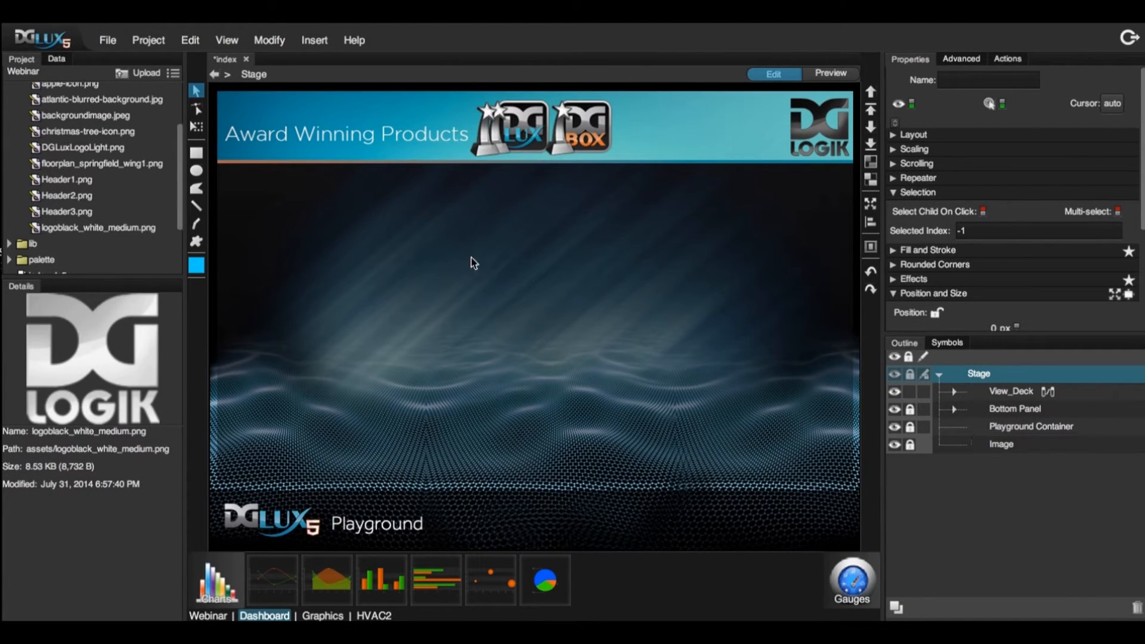
# Insert a second View Deck onto the stage for the main content pages
pyautogui.rightClick(471, 262)
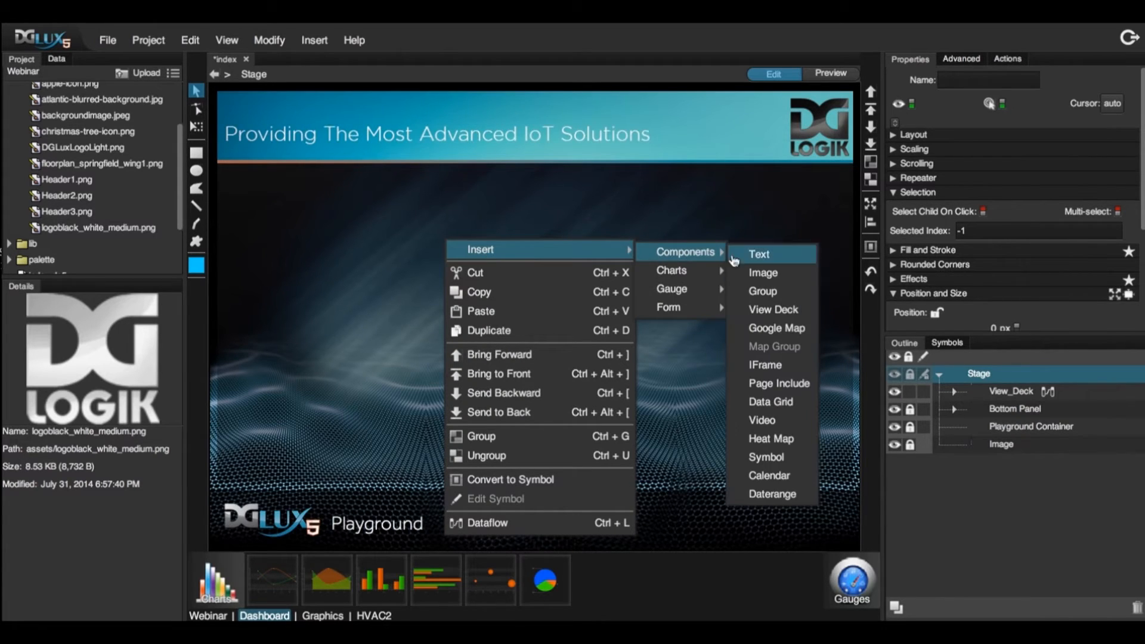
pyautogui.click(772, 309)
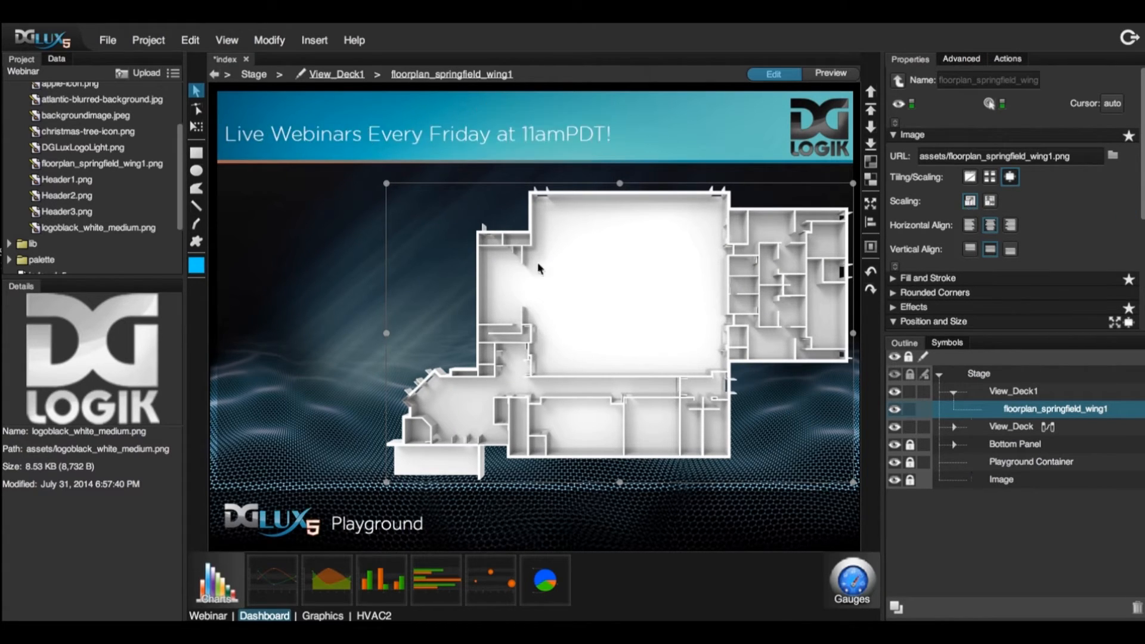
pyautogui.moveTo(432, 590)
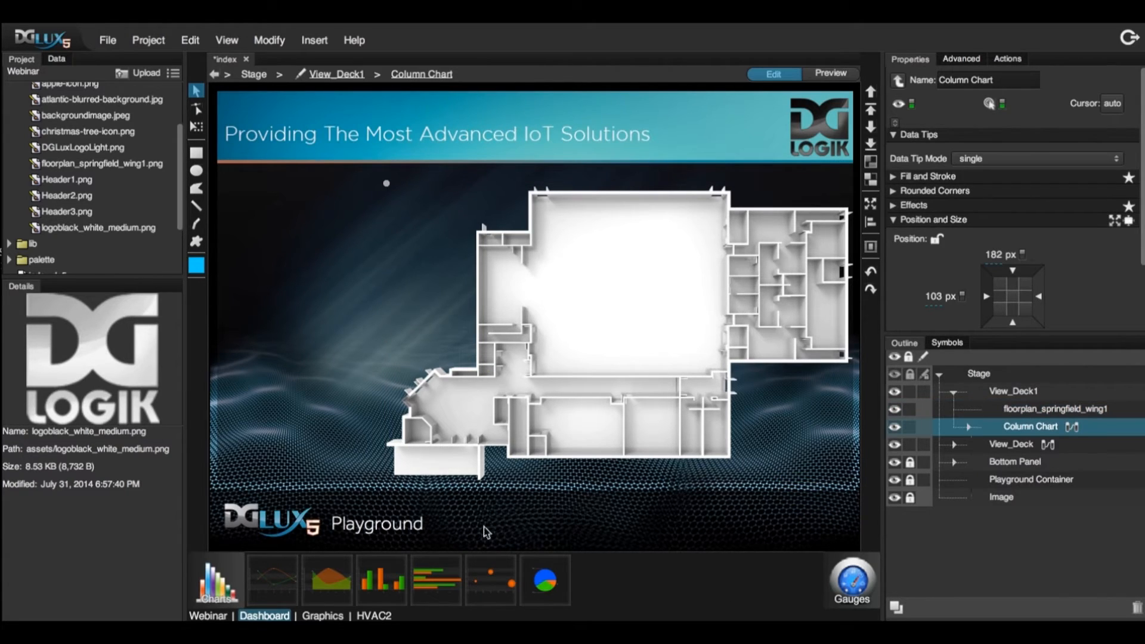
# Add a gauge to View_Deck1 and preview its floorplan, column chart and gauge pages
pyautogui.click(851, 580)
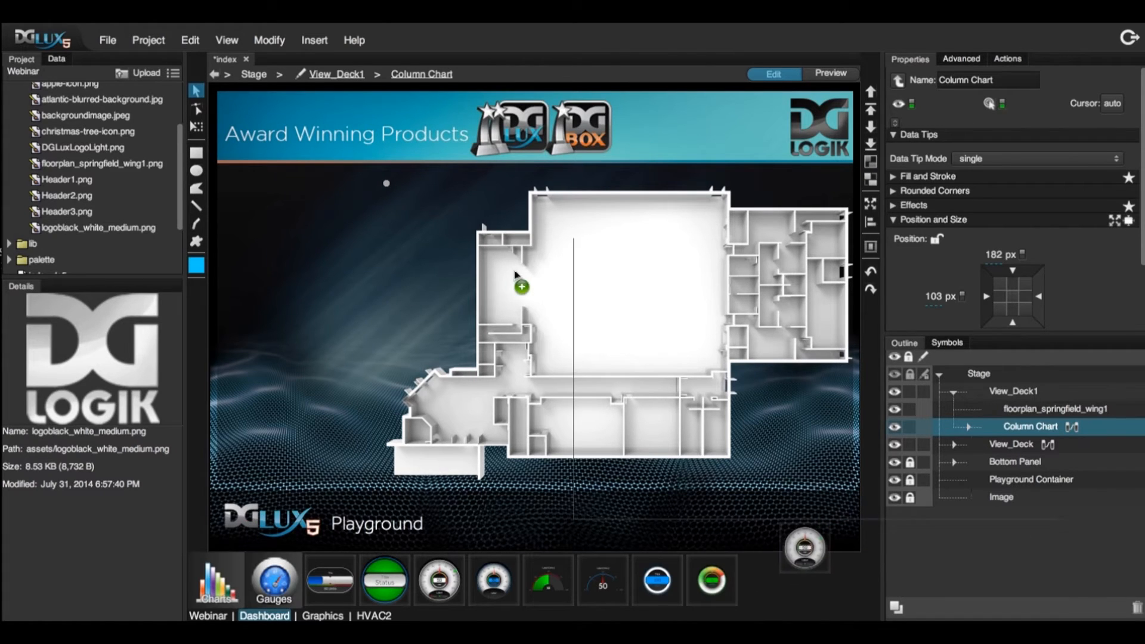
pyautogui.click(1013, 391)
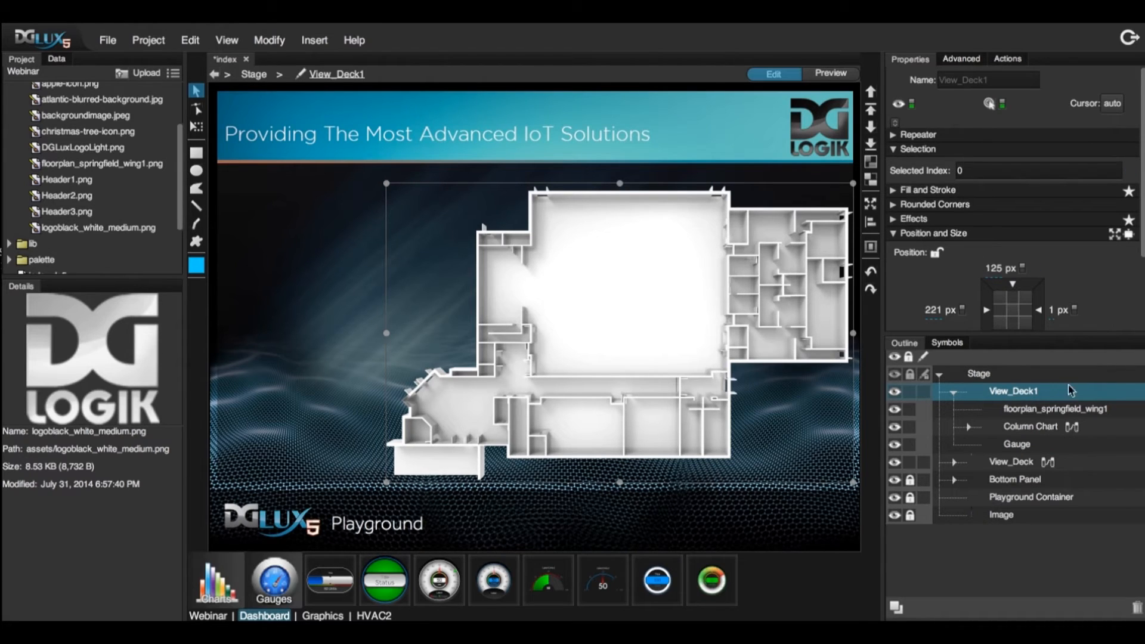
pyautogui.click(1052, 409)
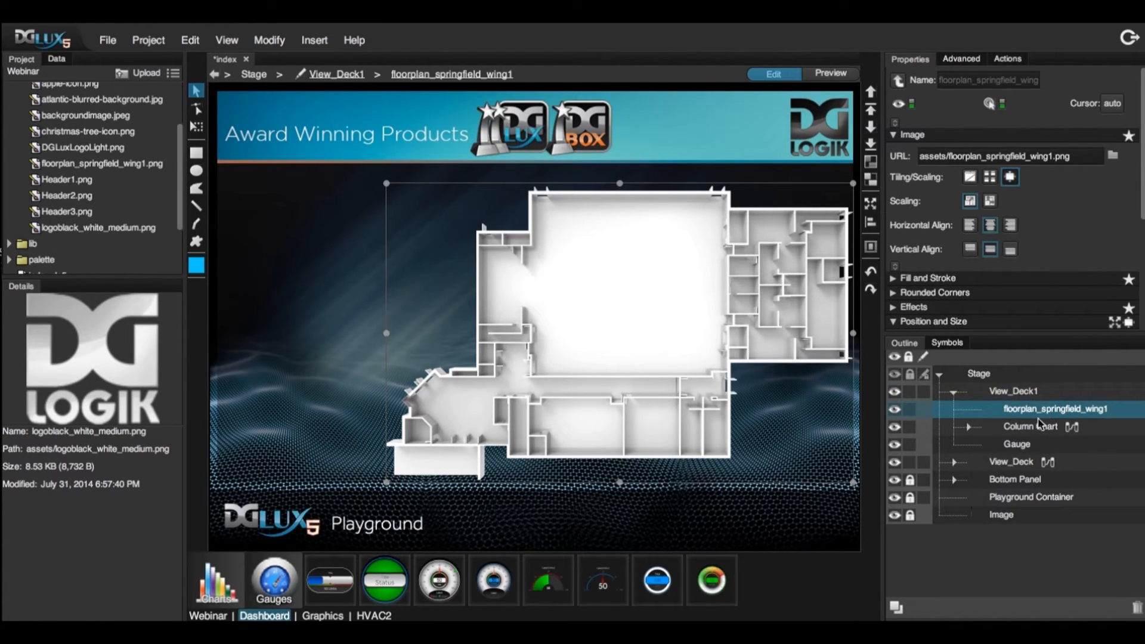
pyautogui.click(1028, 427)
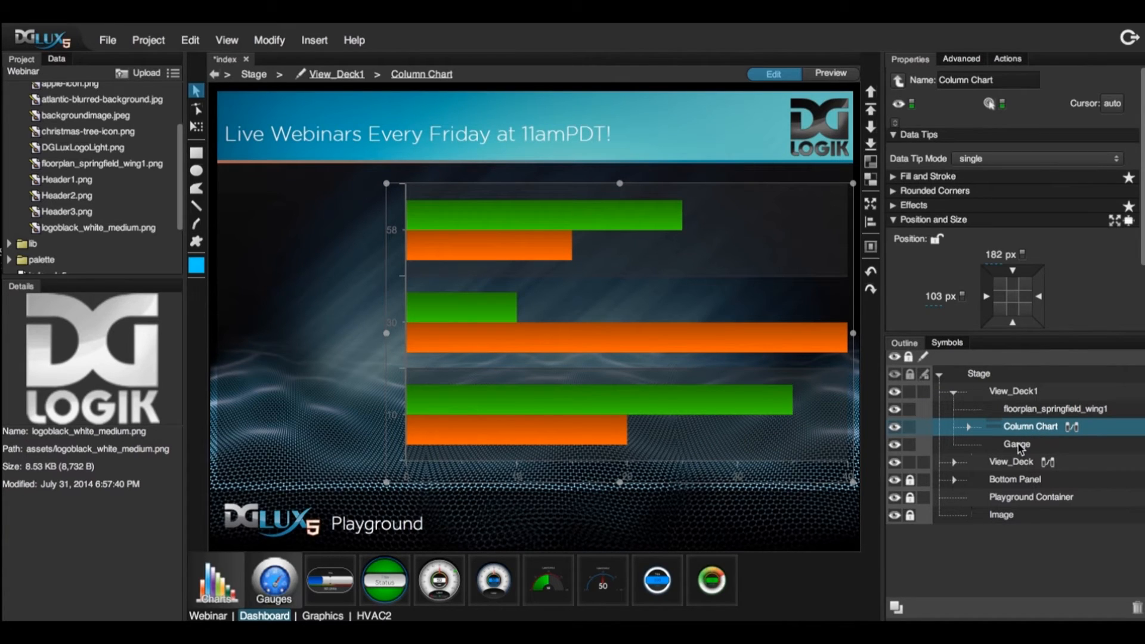
pyautogui.click(1016, 444)
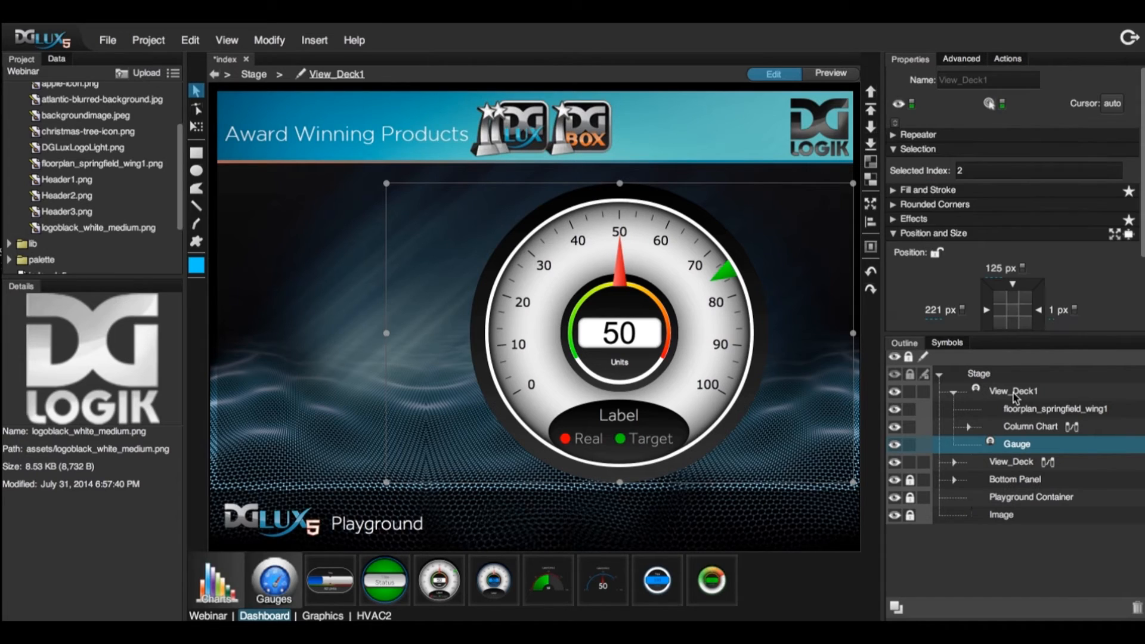
# Set View_Deck1's Selected Index to 0
pyautogui.click(1013, 391)
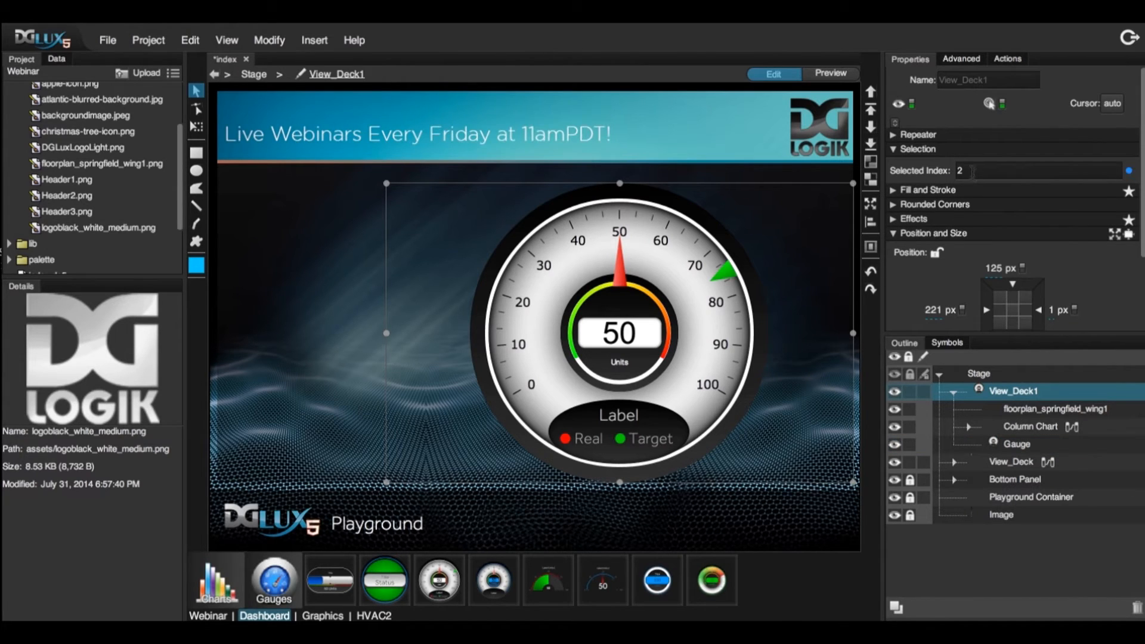
pyautogui.write('0')
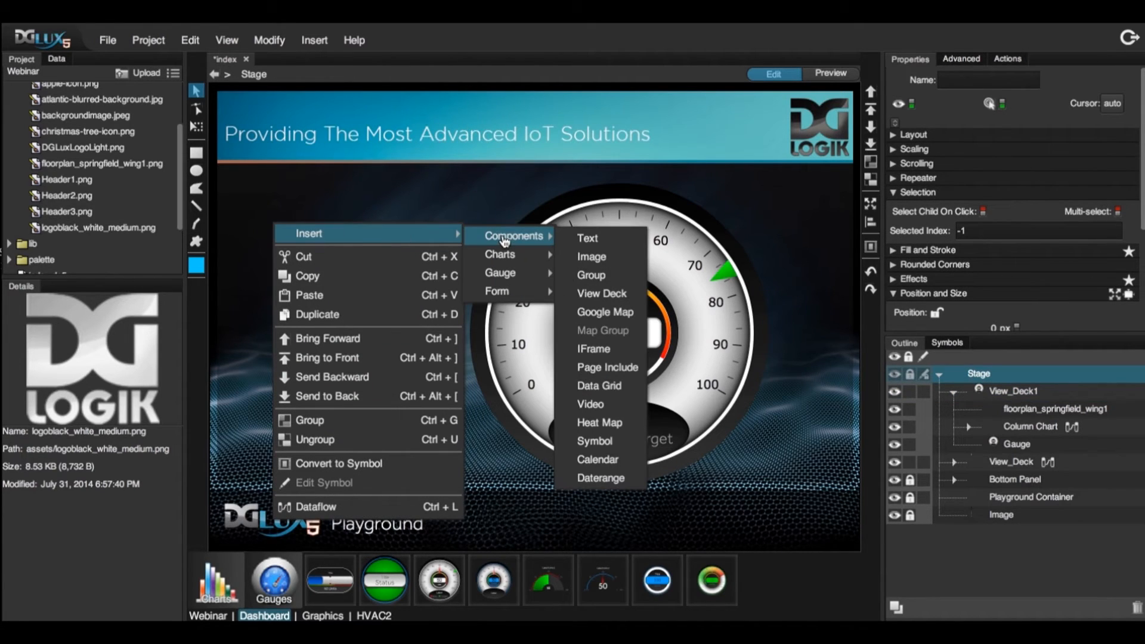
pyautogui.moveTo(592, 275)
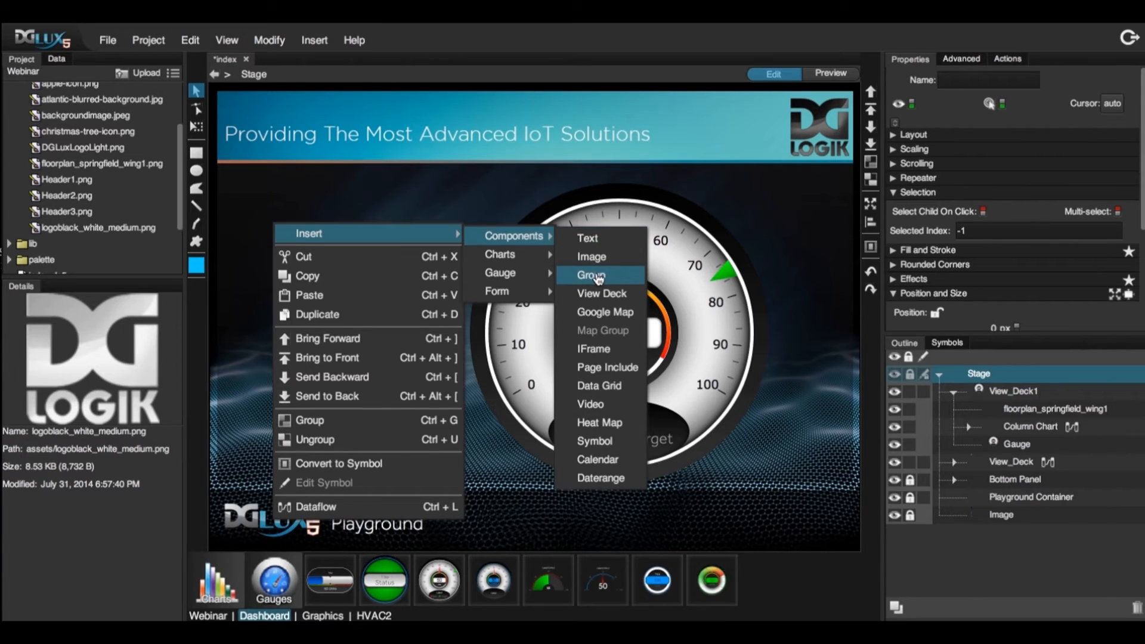
# Insert an empty Menu Buttons Group onto the stage
pyautogui.click(590, 274)
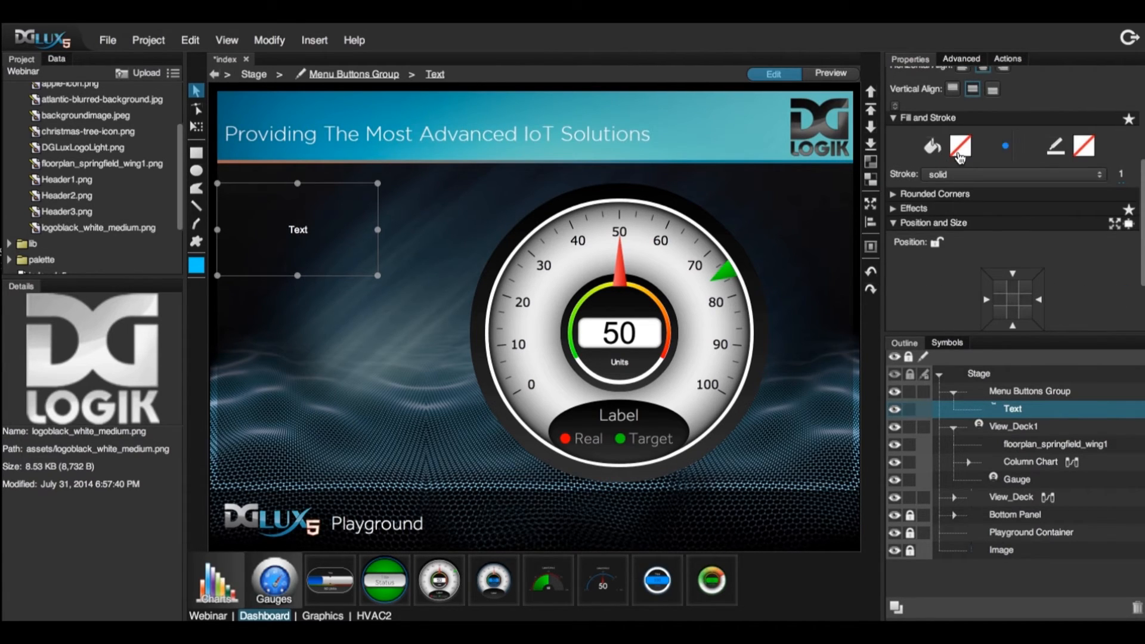
# Give the menu text component a blue fill and the label 'Floorplan'
pyautogui.click(960, 145)
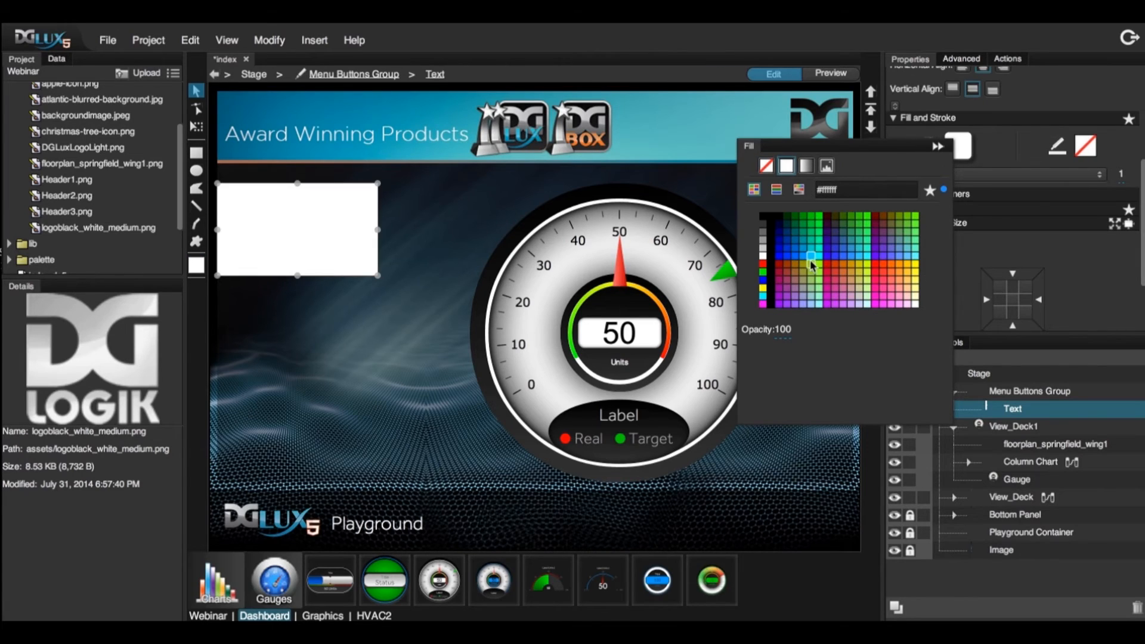
pyautogui.click(811, 255)
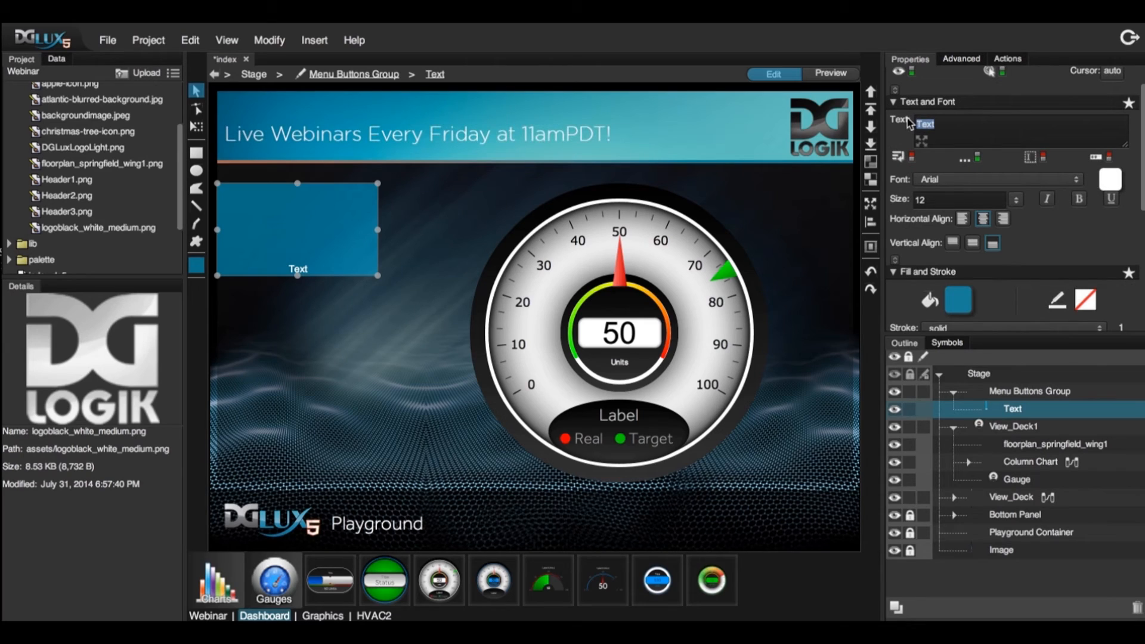
pyautogui.write('Floorplan')
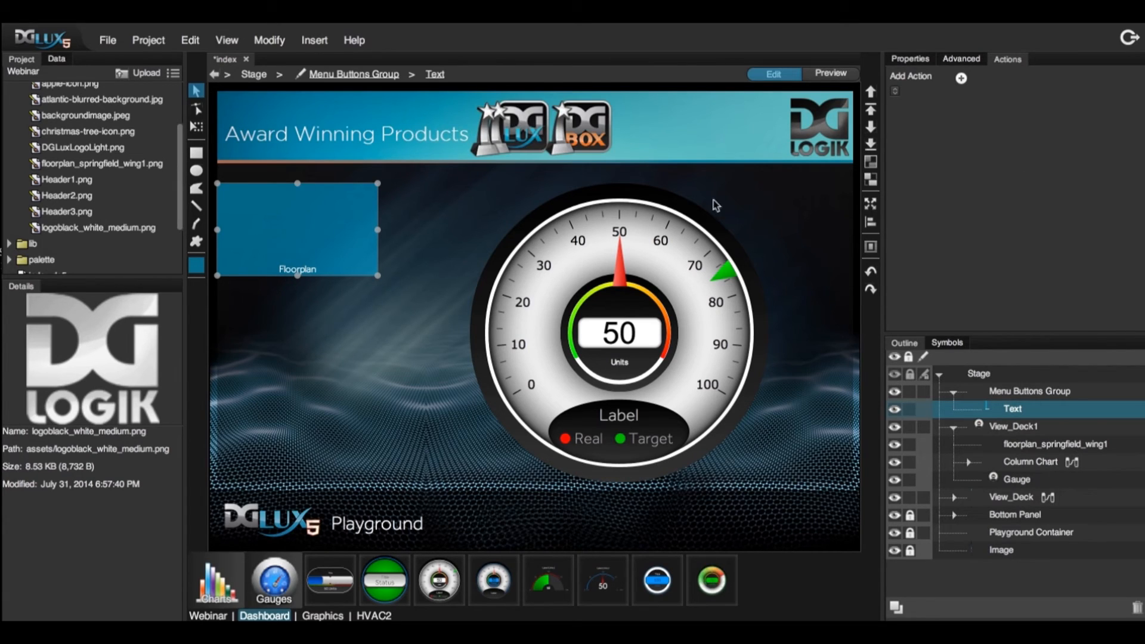
pyautogui.moveTo(330, 248)
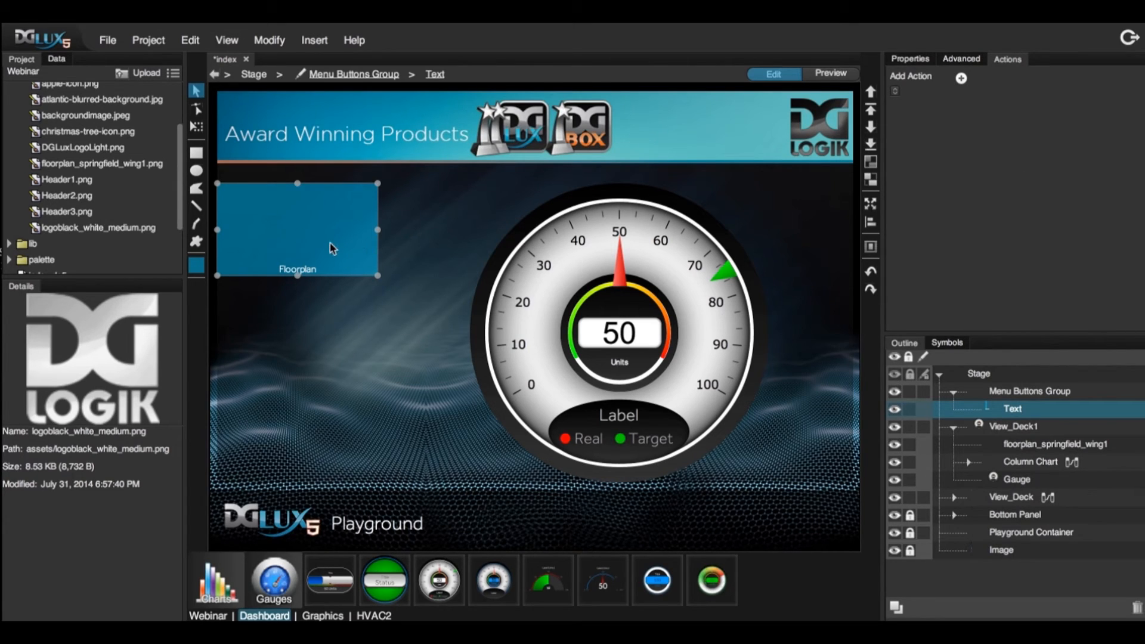
# Add a Change State action on onMouseEnter & Leave recording a new fill colour and cursor style
pyautogui.click(961, 78)
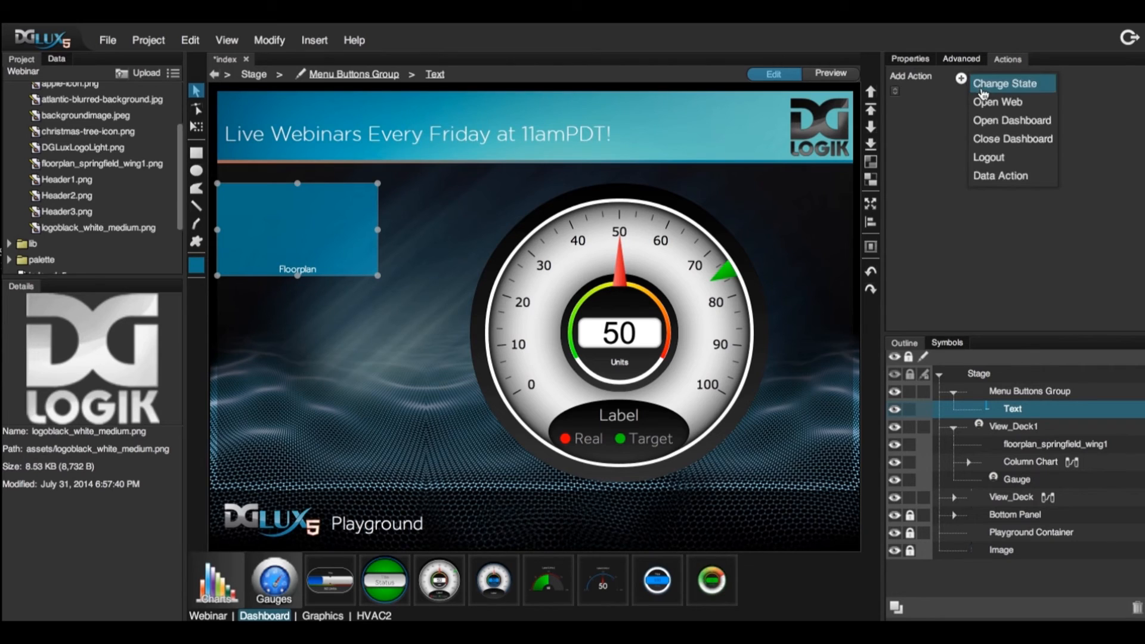
pyautogui.click(1008, 82)
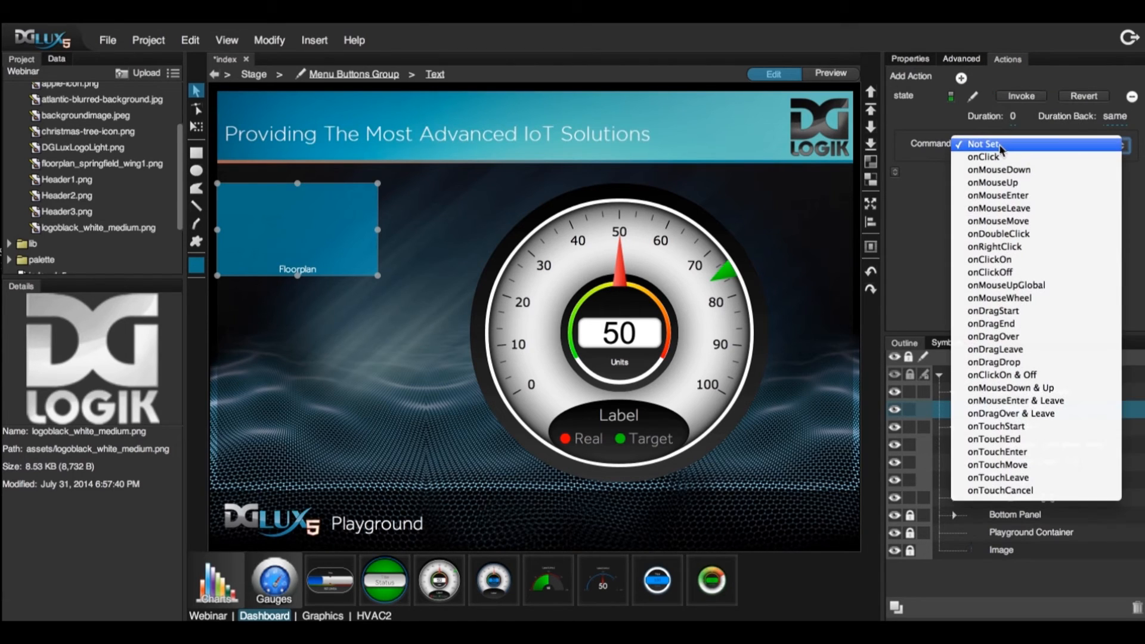
pyautogui.click(982, 144)
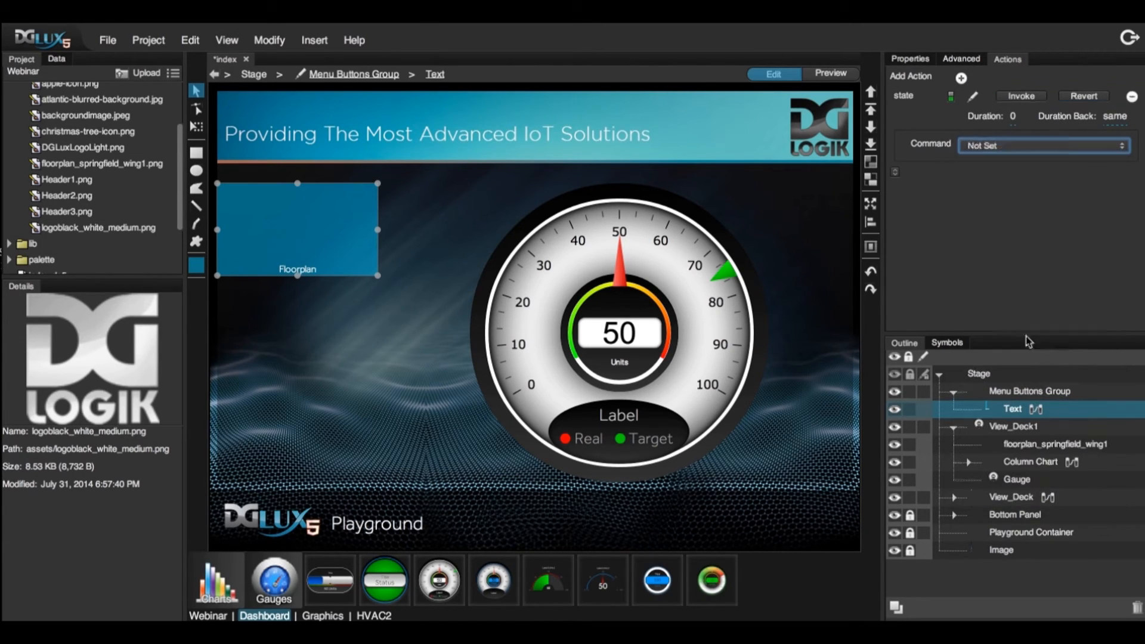
pyautogui.click(1042, 146)
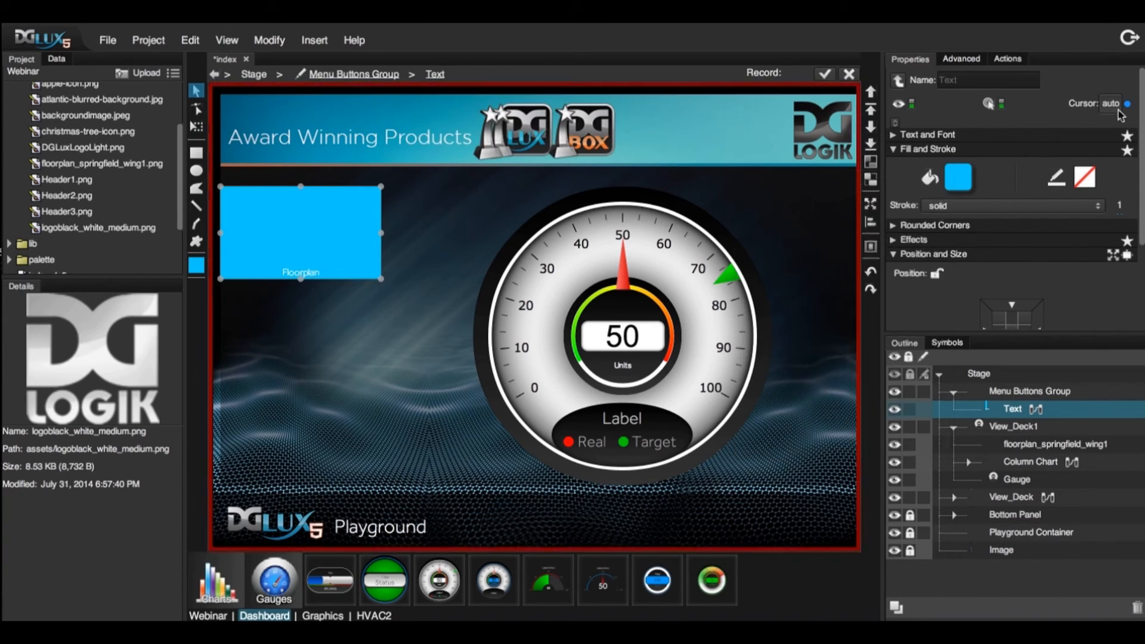
pyautogui.click(1124, 102)
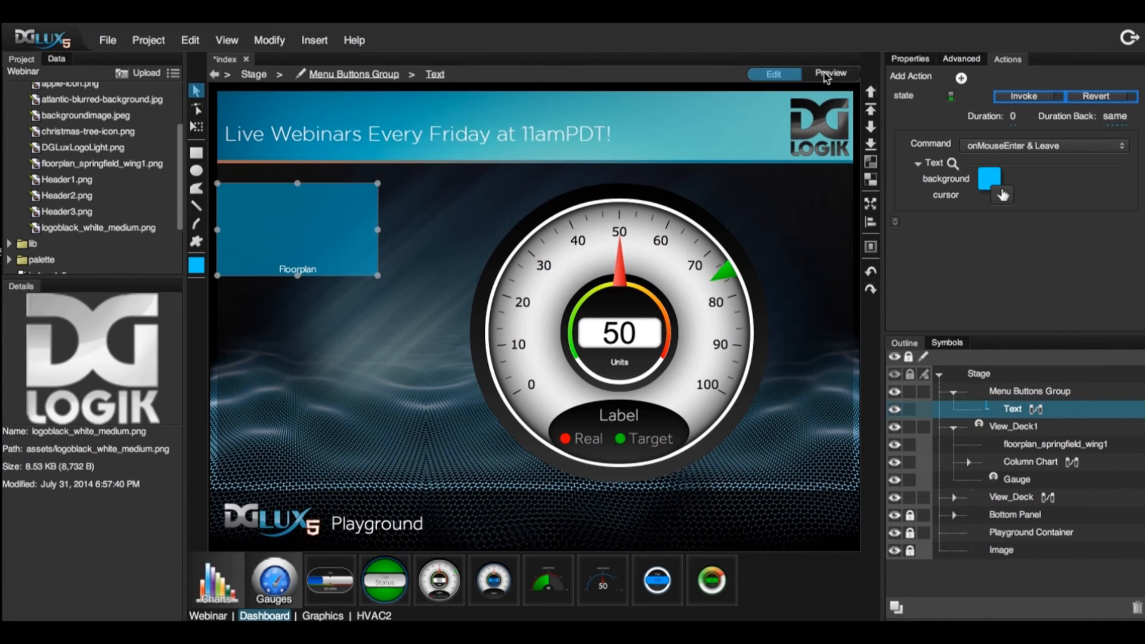
pyautogui.click(830, 73)
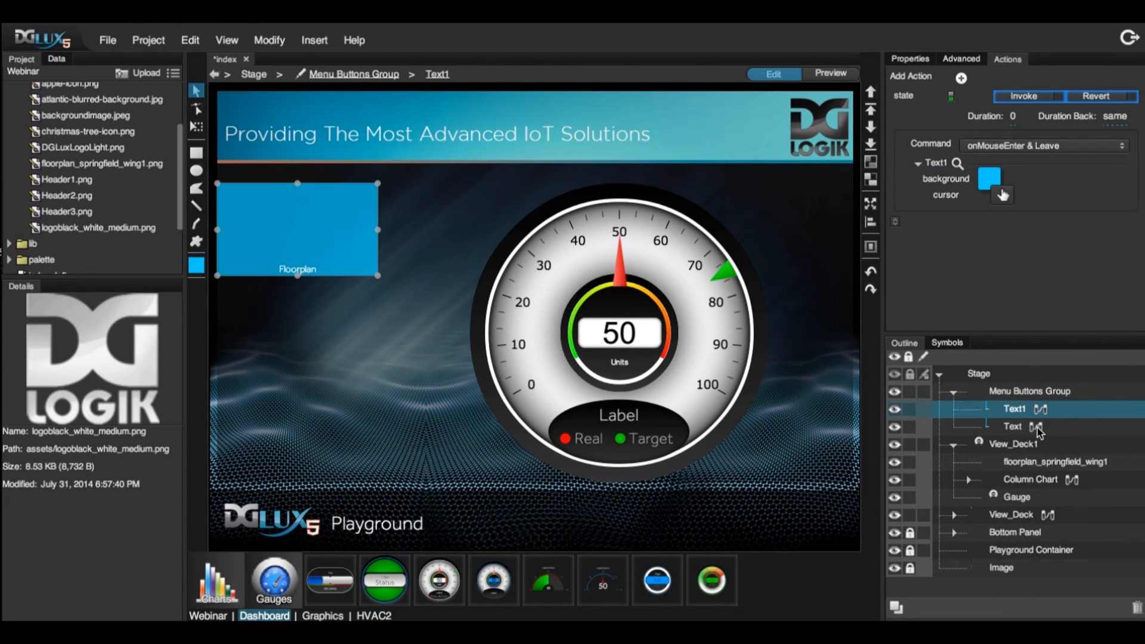
# Relabel the duplicated buttons as 'Chart' and 'Gauge'
pyautogui.click(1029, 391)
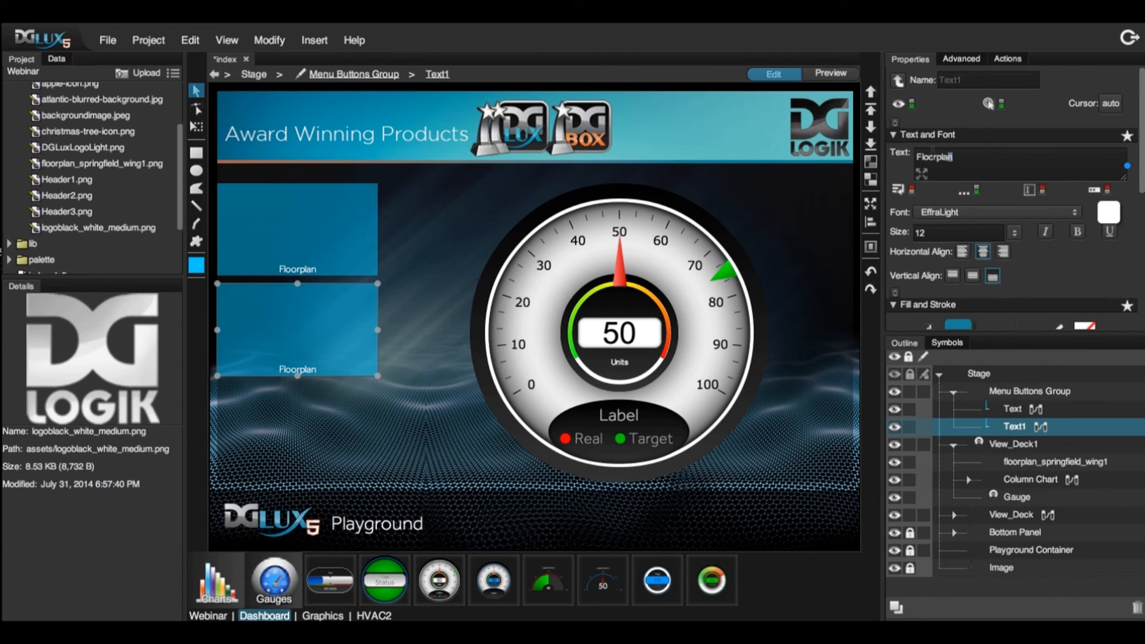
pyautogui.write('Chart')
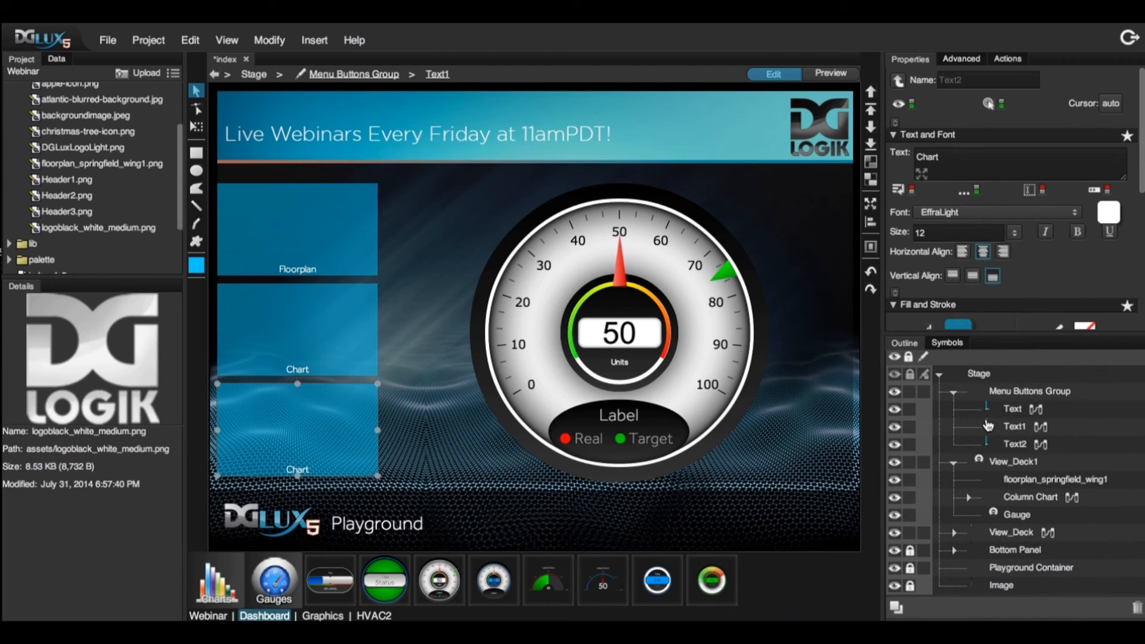
pyautogui.click(1013, 443)
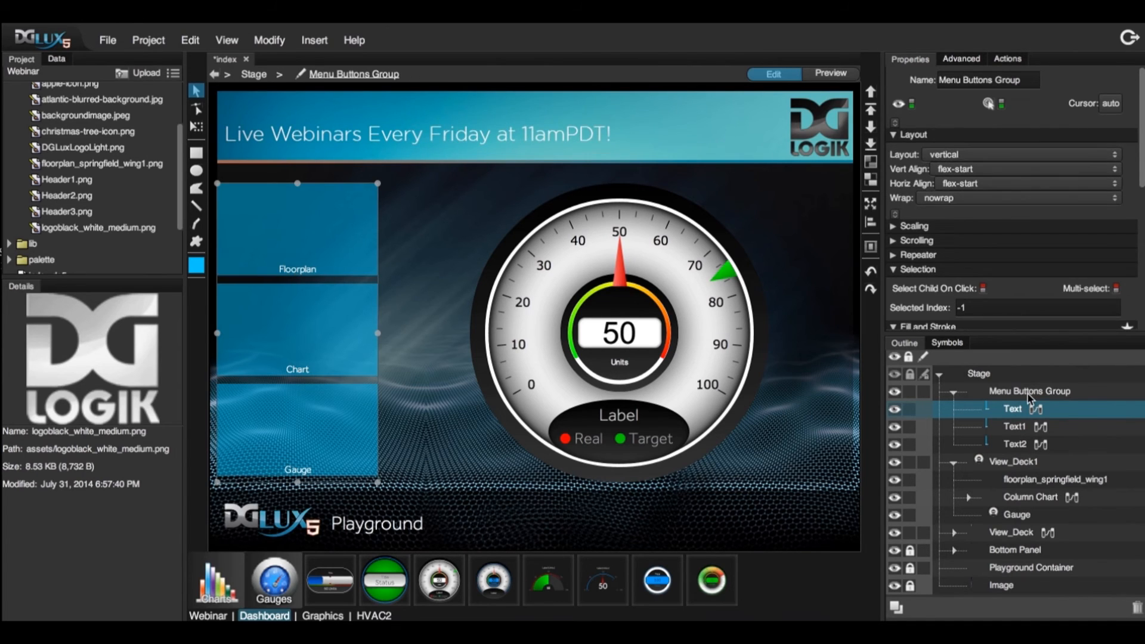
# Bind the Menu Buttons Group's Selected Index to View_Deck1's Selected Index
pyautogui.click(1029, 391)
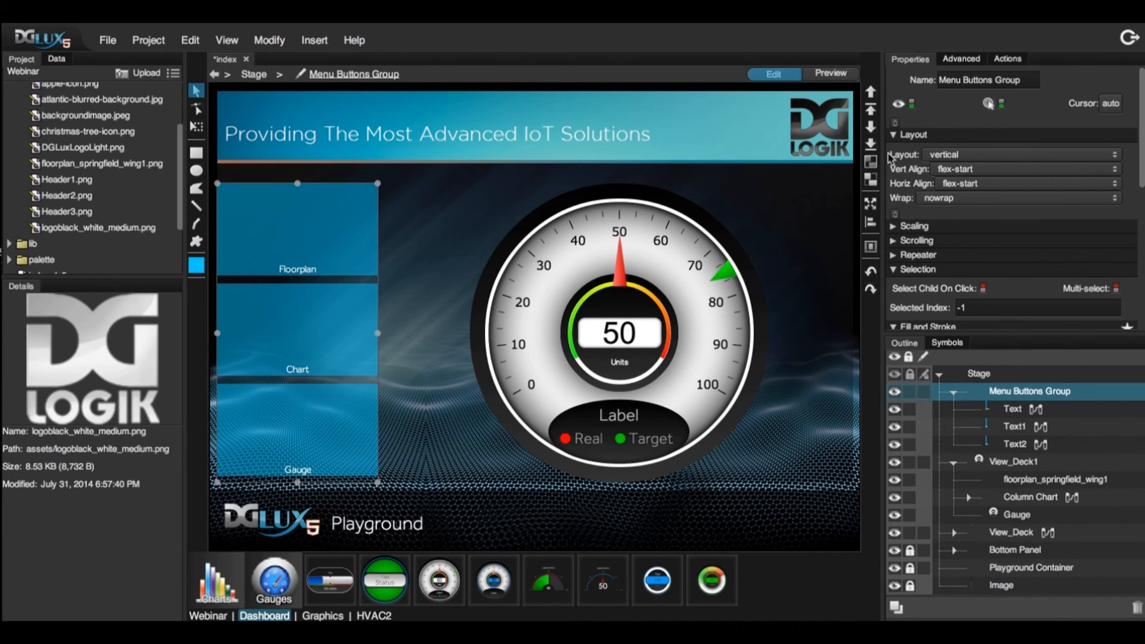
pyautogui.click(908, 135)
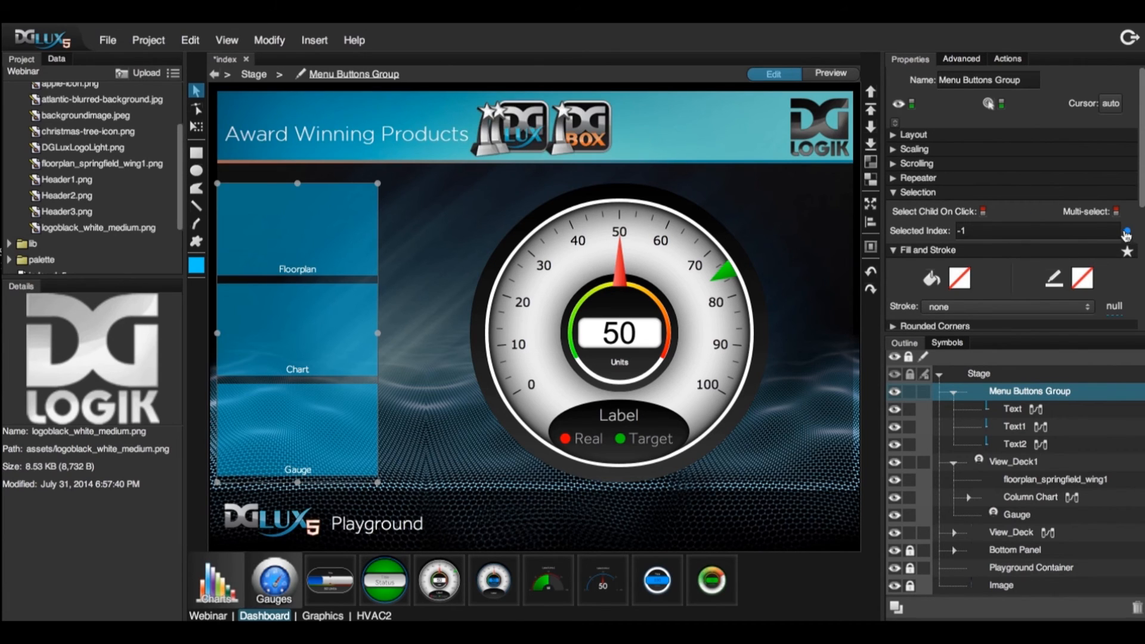
pyautogui.click(1124, 231)
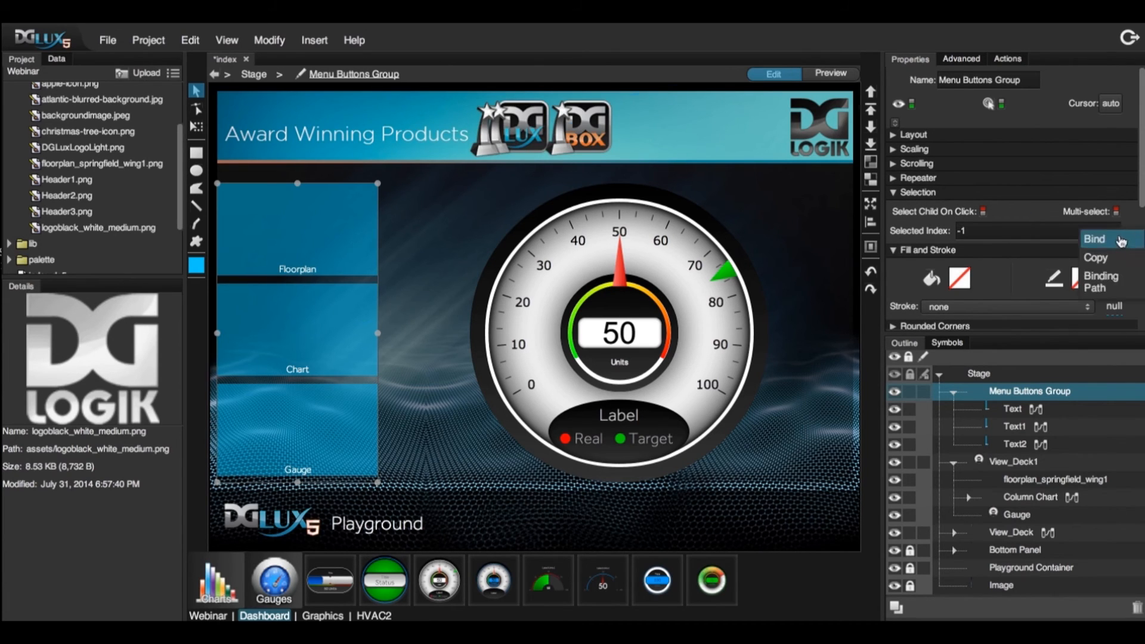
pyautogui.click(1093, 240)
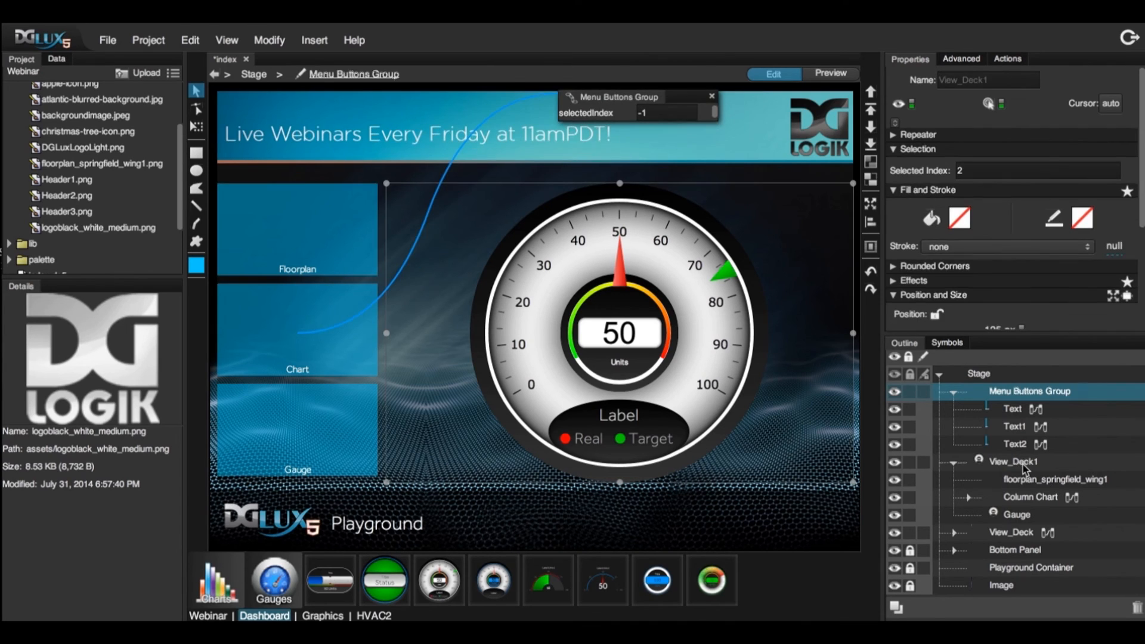
pyautogui.click(1012, 461)
pyautogui.write('0')
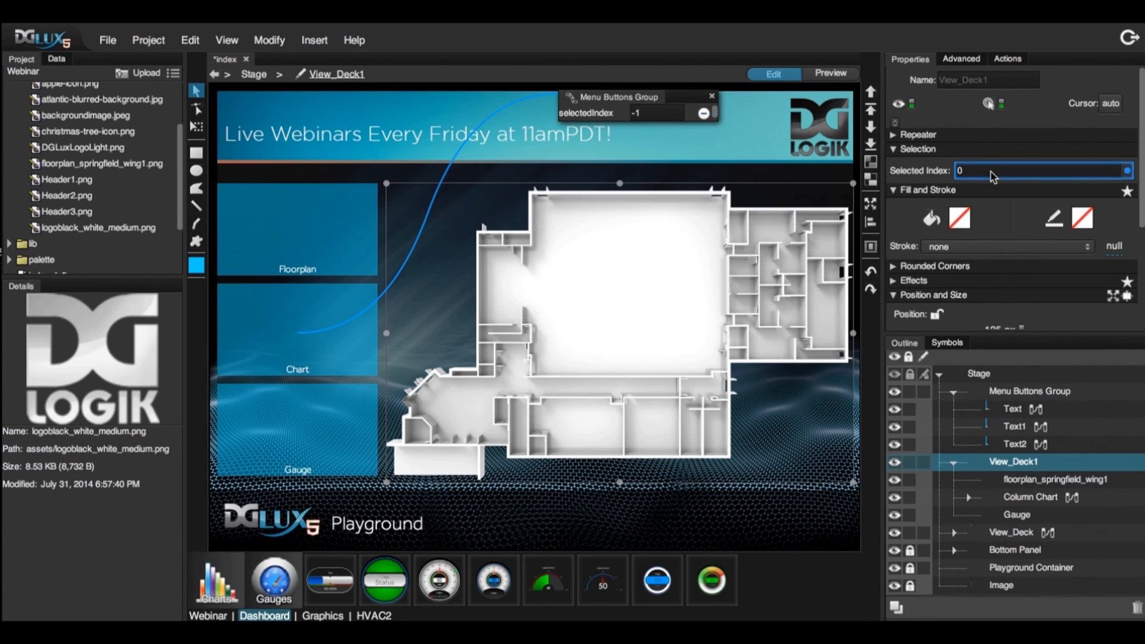
# Enable Select Child On Click on the group so the deck shows the floor plan at index 0
pyautogui.click(1029, 391)
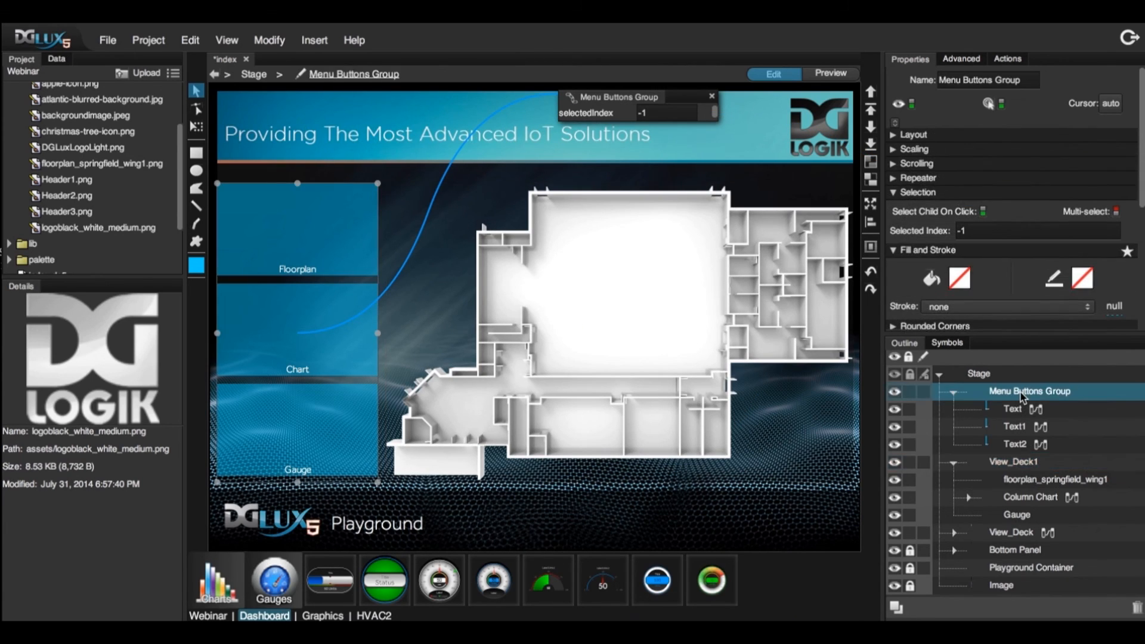
pyautogui.click(1023, 213)
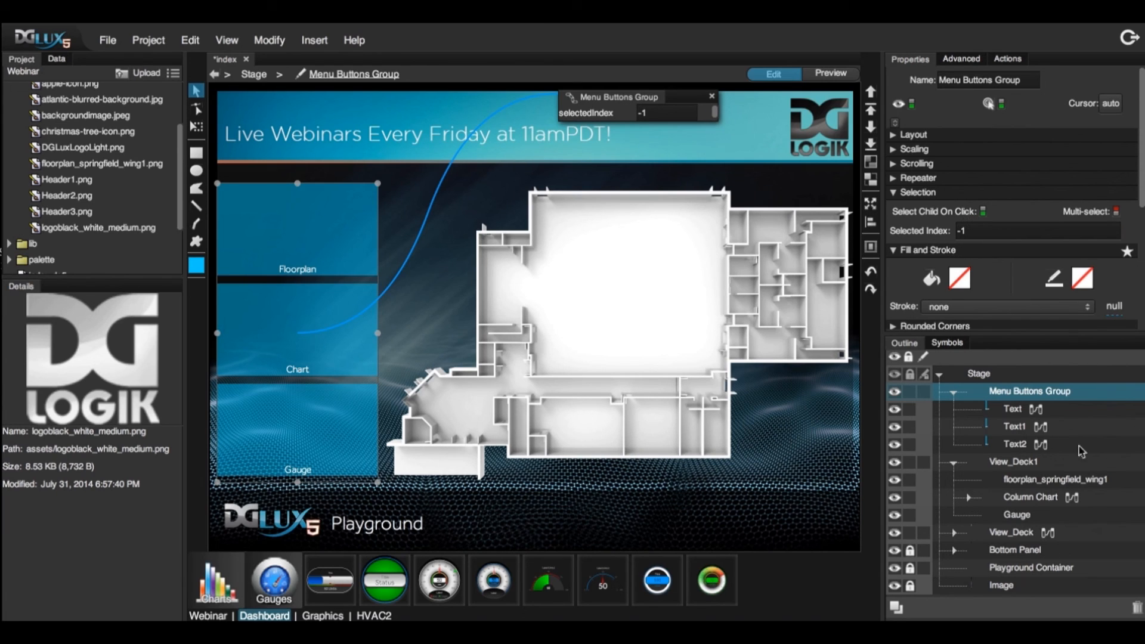
pyautogui.click(1010, 461)
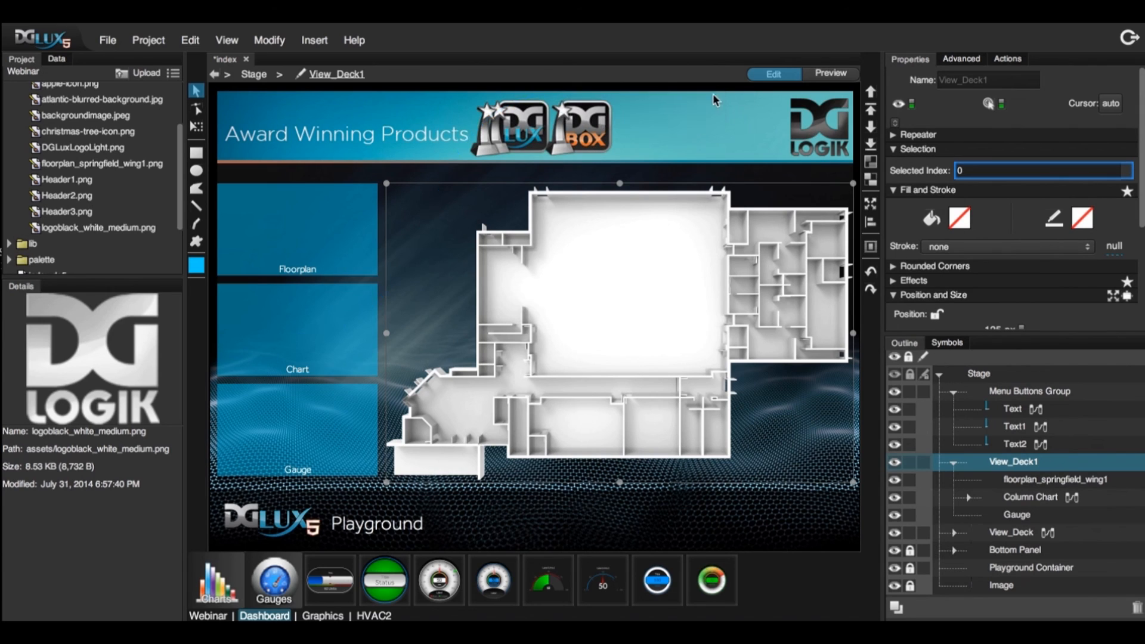
# Preview the dashboard and switch the content to chart, floor plan, then gauge
pyautogui.click(830, 74)
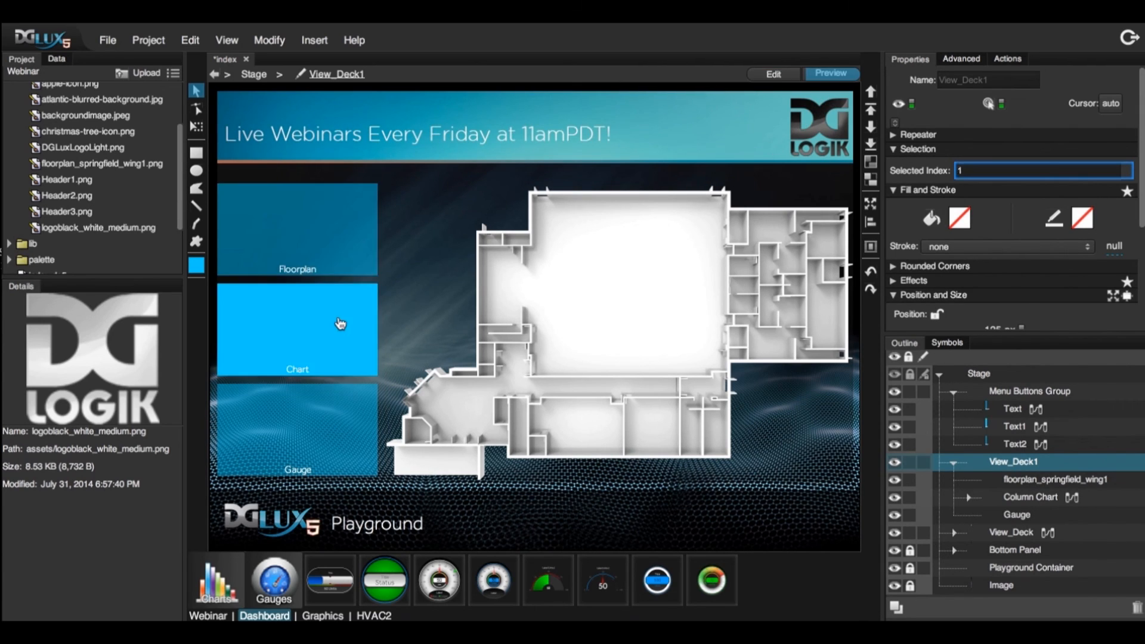
pyautogui.click(297, 428)
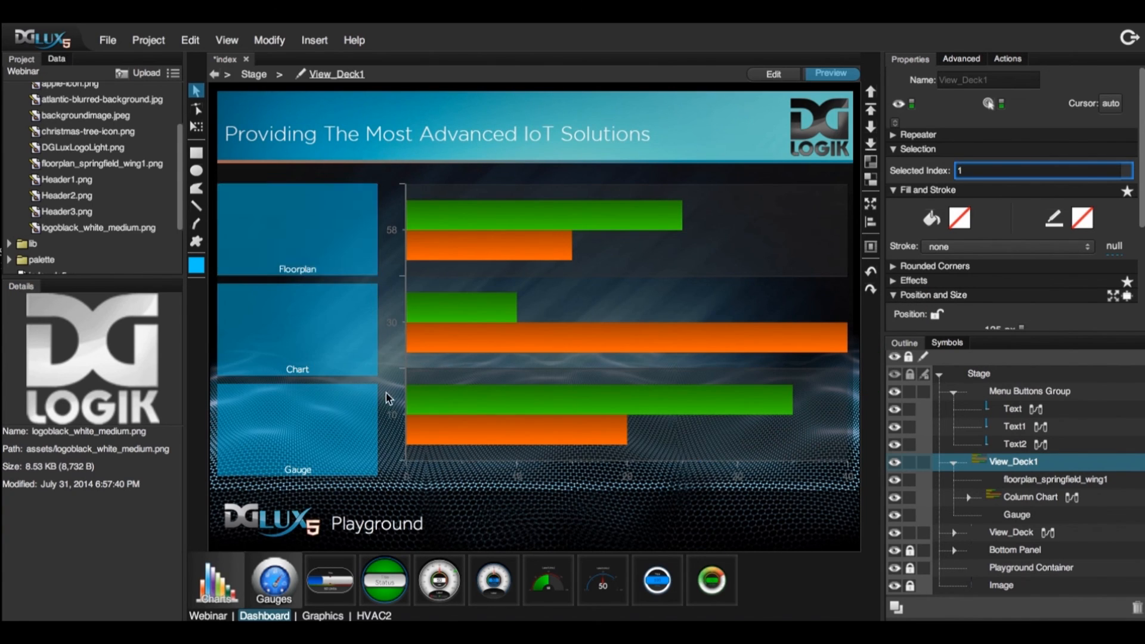
pyautogui.click(297, 330)
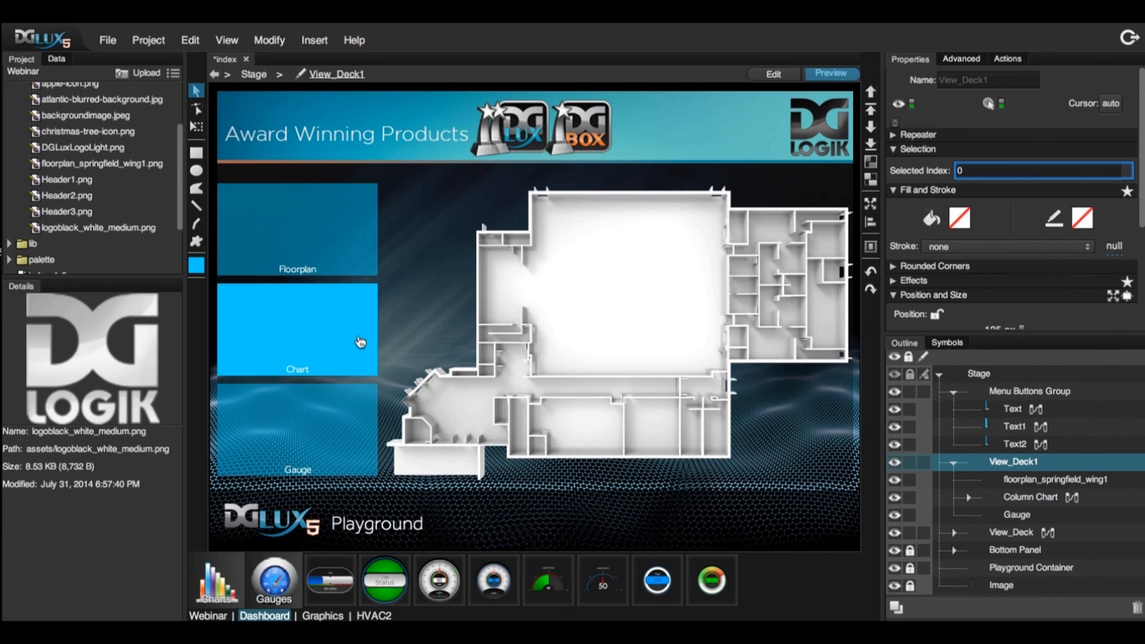
pyautogui.click(297, 429)
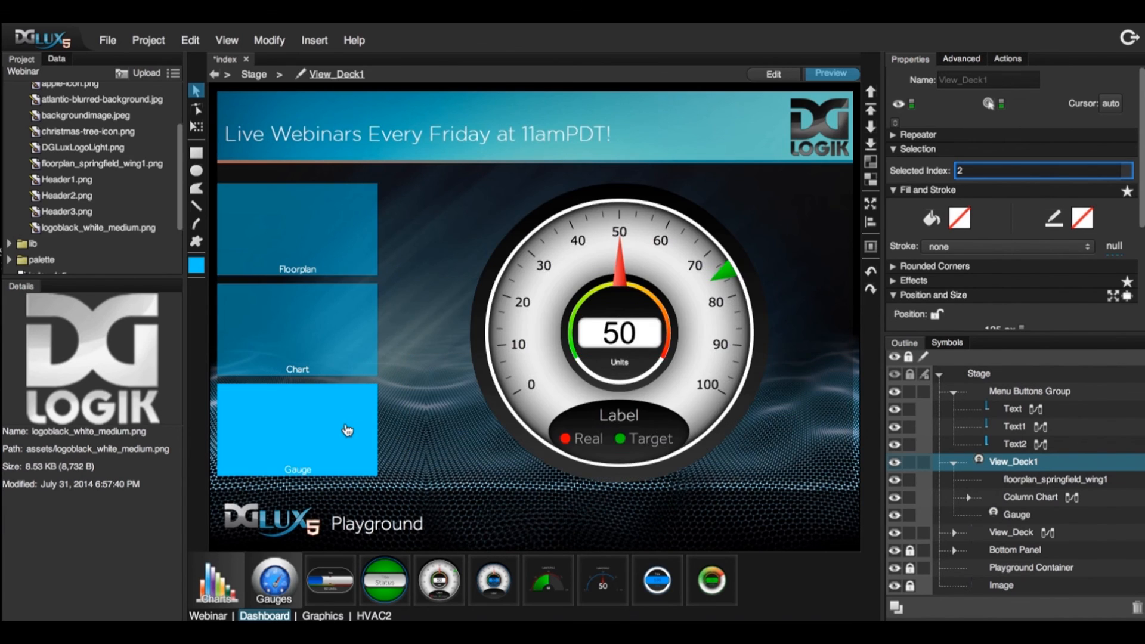